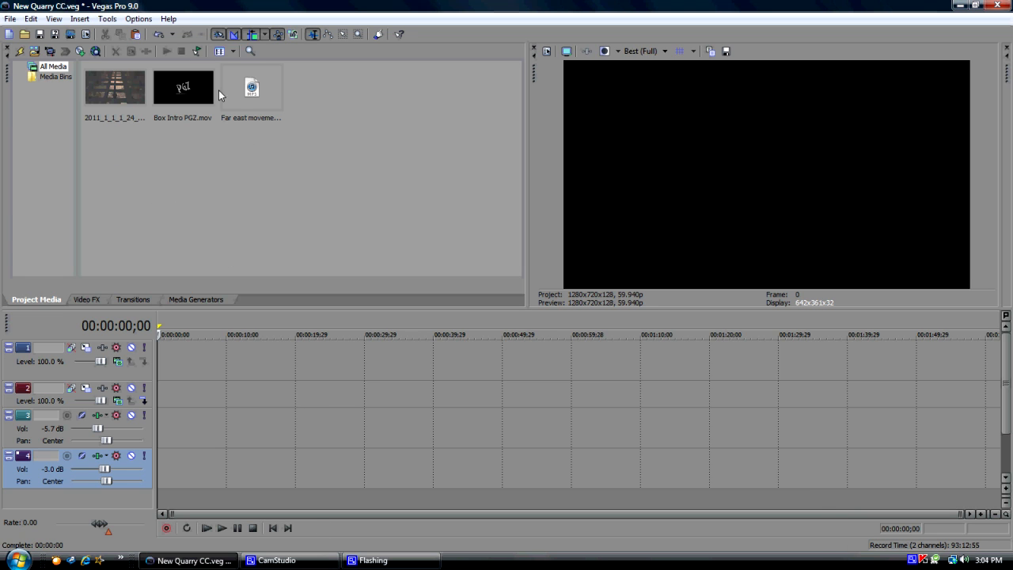
Place Box Intro PGZ.mov on the first video track at 00:00:00 and open Project Properties.
left_click(183, 87)
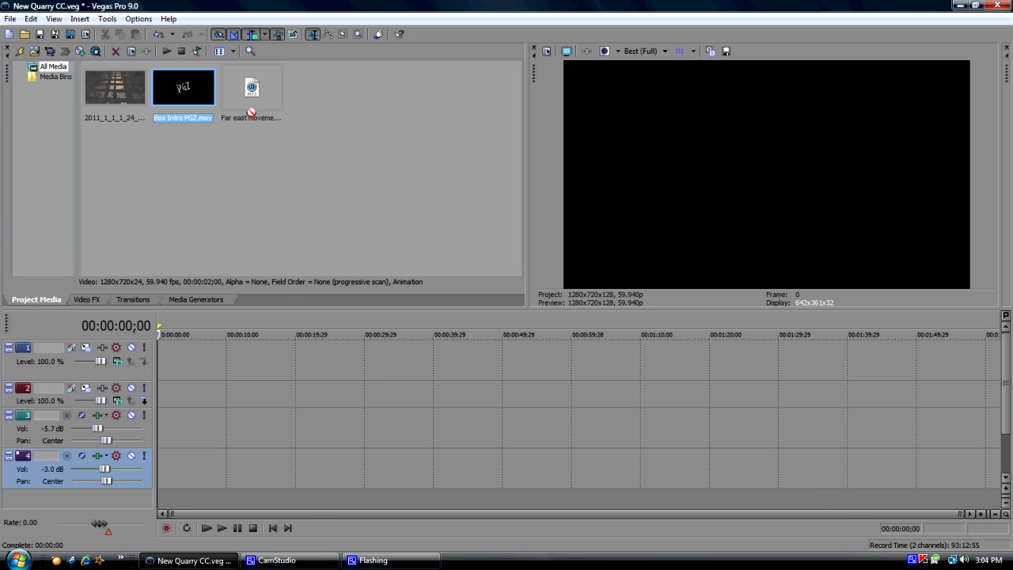
left_click_drag(184, 87, 164, 361)
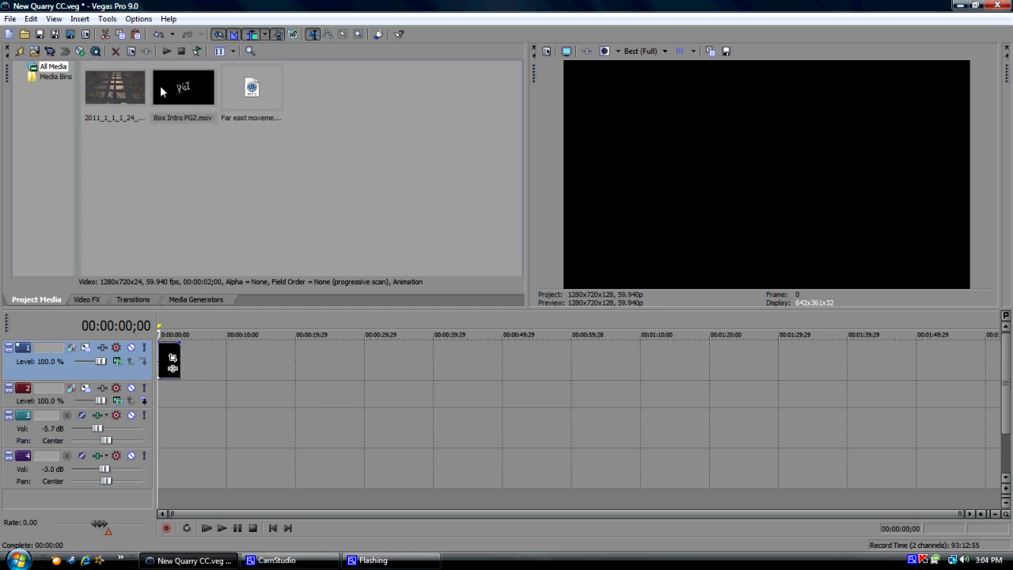
left_click(183, 87)
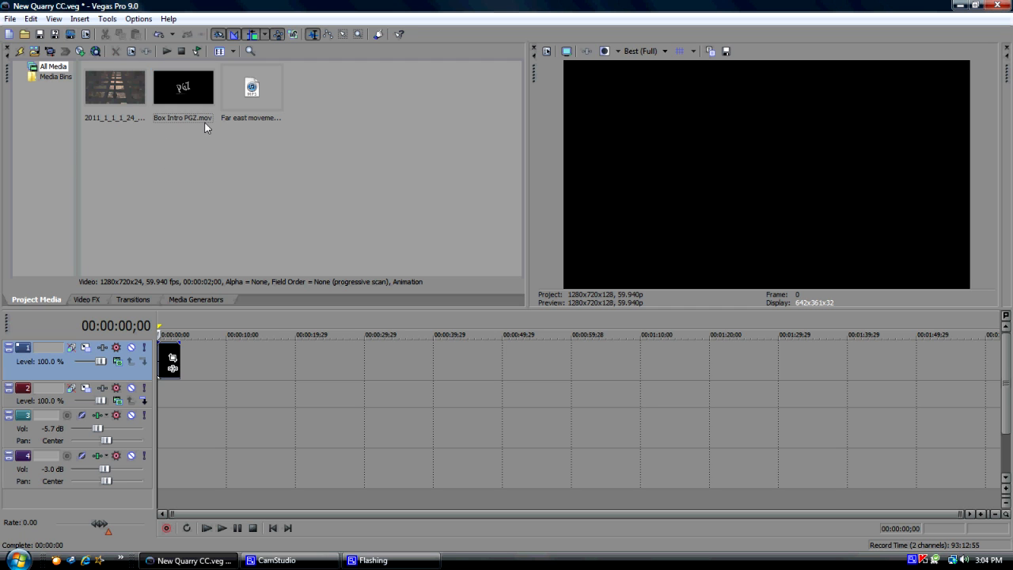
mouse_move(588, 57)
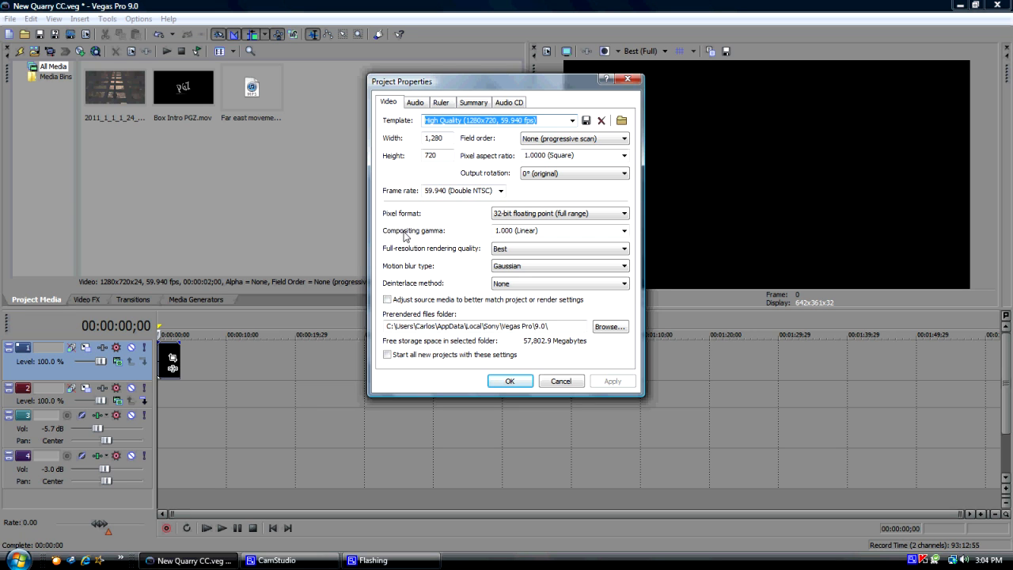
Keep the pixel format at 32-bit floating point (full range) for the 1280x720, 59.94 fps project.
left_click(560, 214)
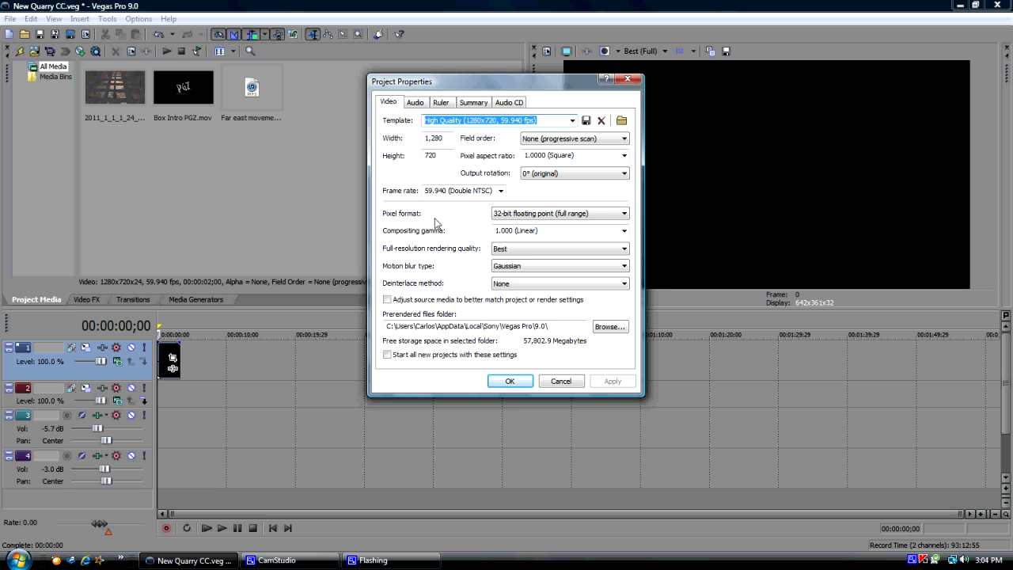
mouse_move(582, 262)
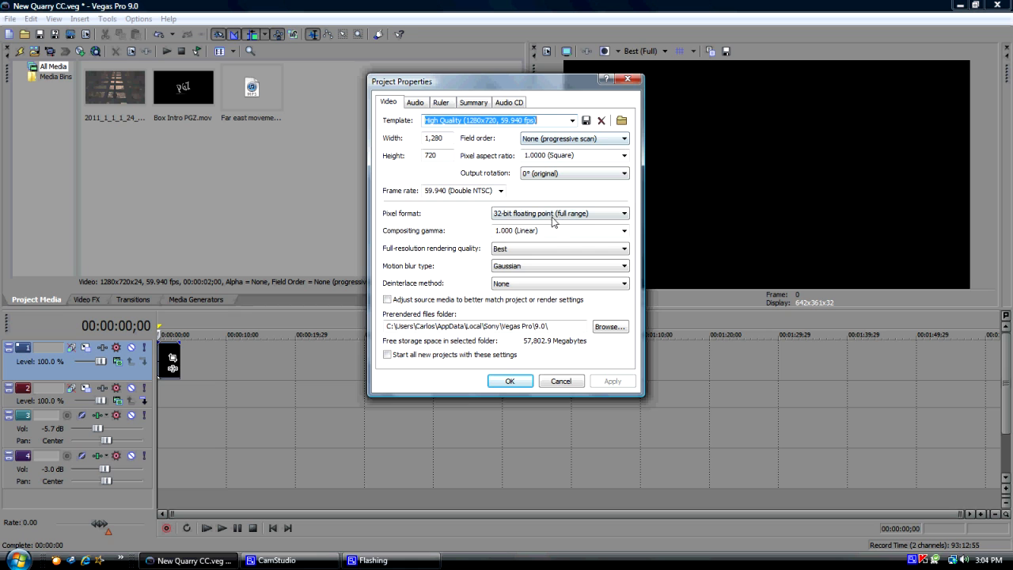
left_click(623, 212)
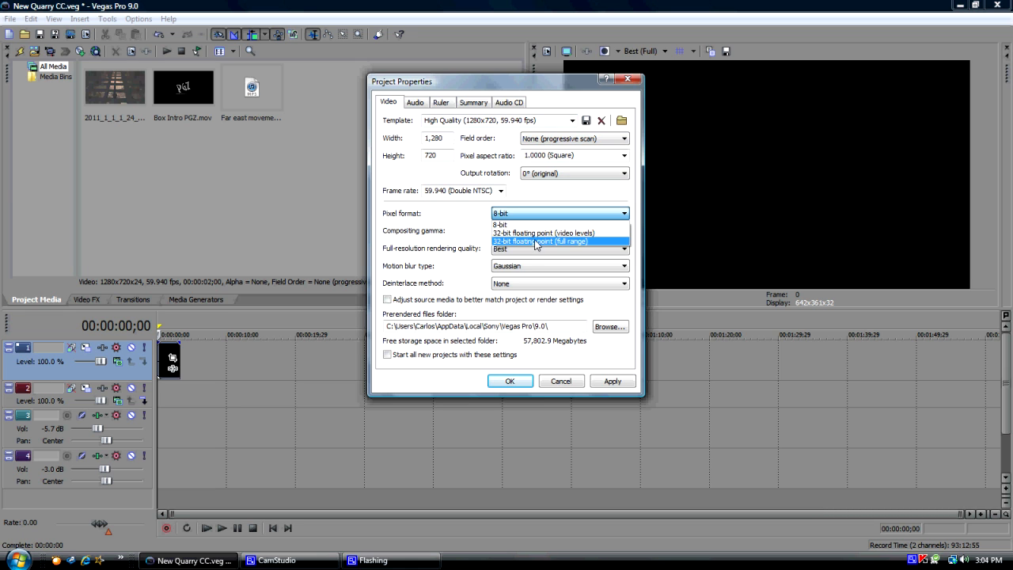
left_click(541, 240)
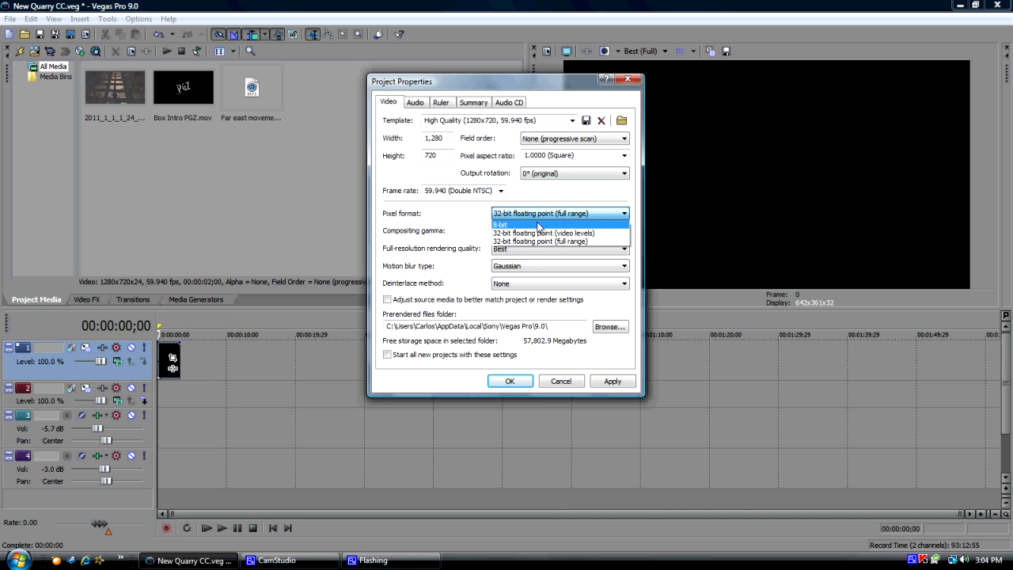
left_click(541, 214)
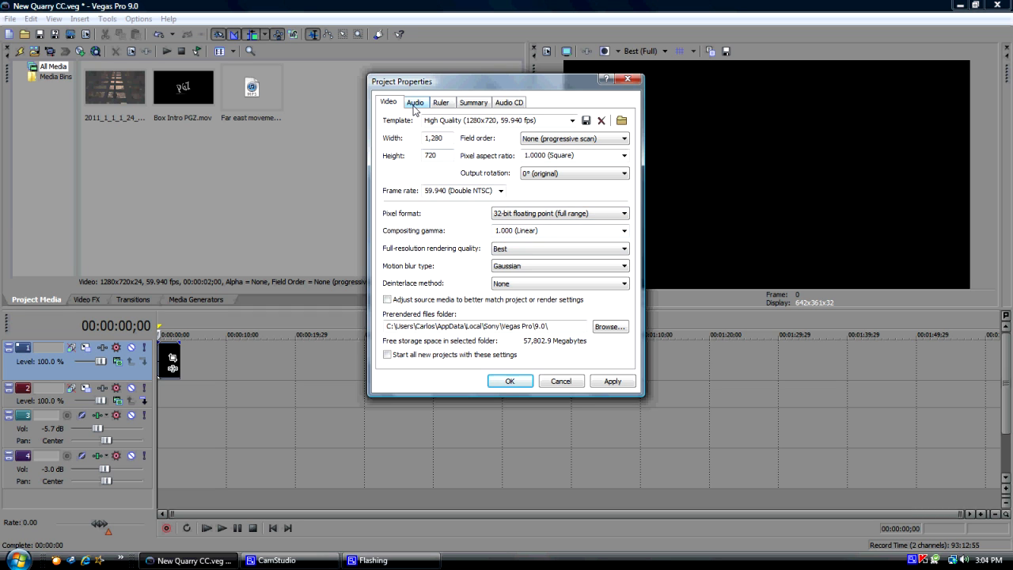
Review the Audio, Ruler (SMPTE Drop) and Audio CD settings, then confirm the project properties.
left_click(414, 101)
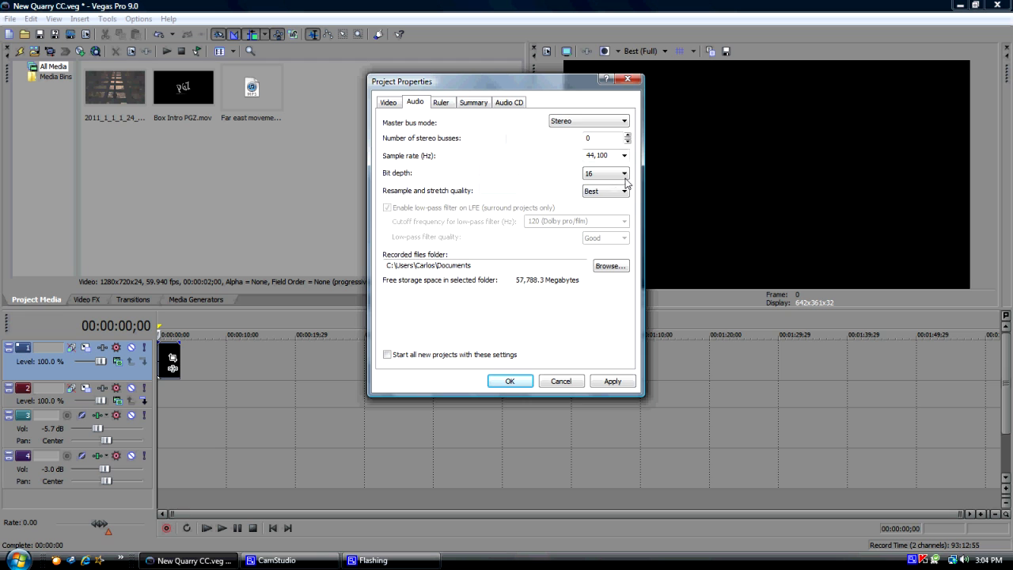
left_click(441, 102)
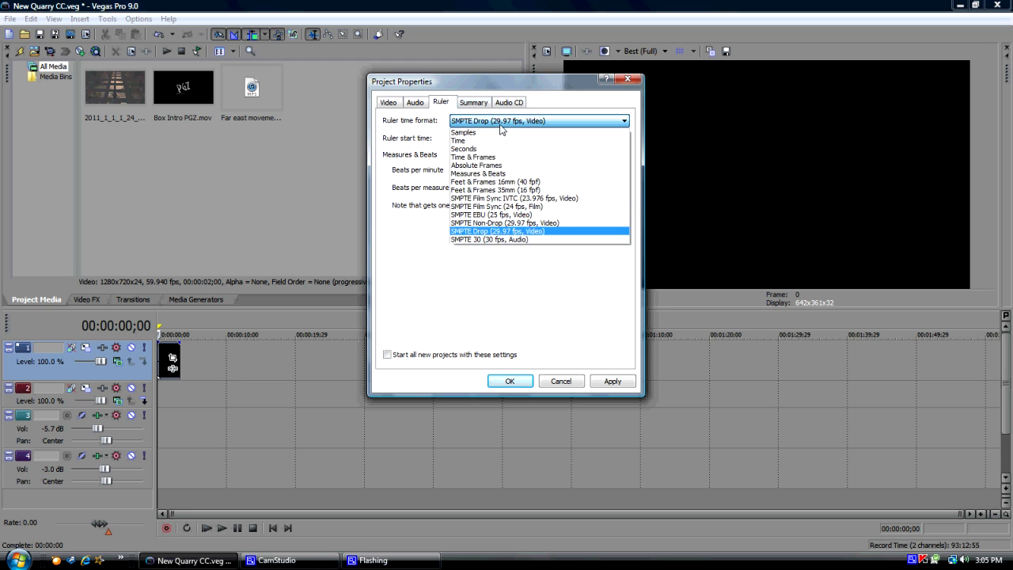
left_click(497, 231)
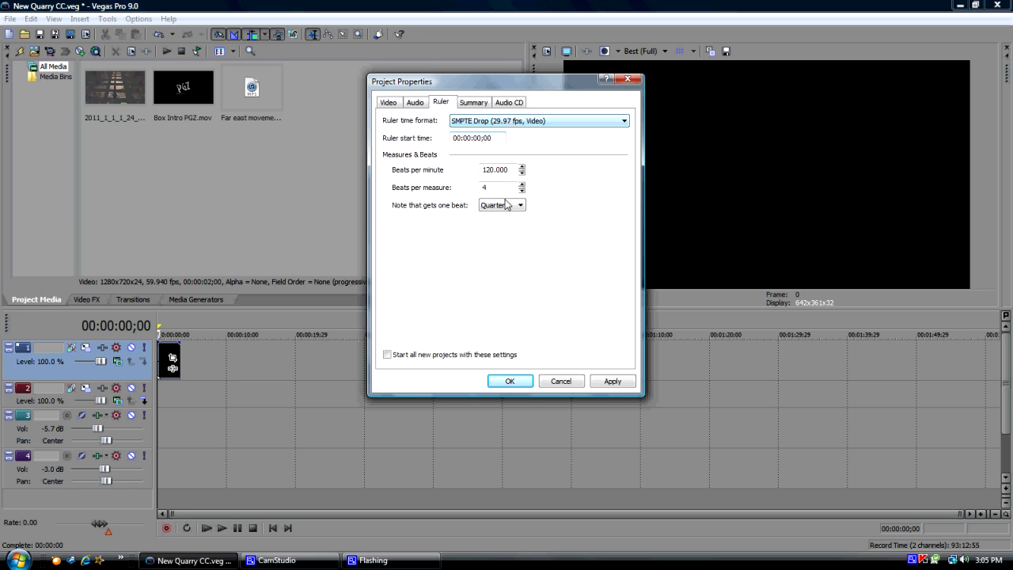
left_click(510, 101)
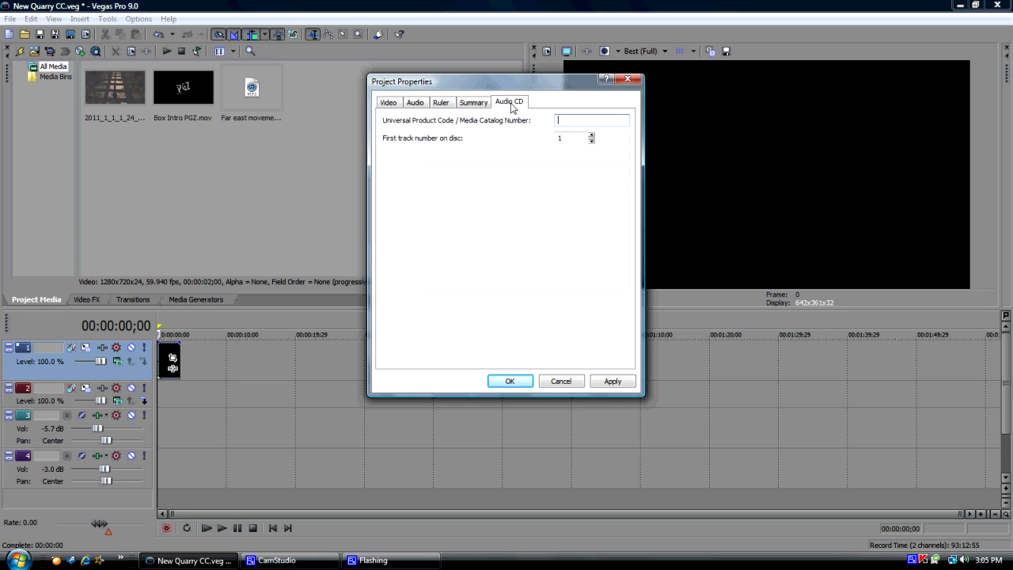
left_click(387, 101)
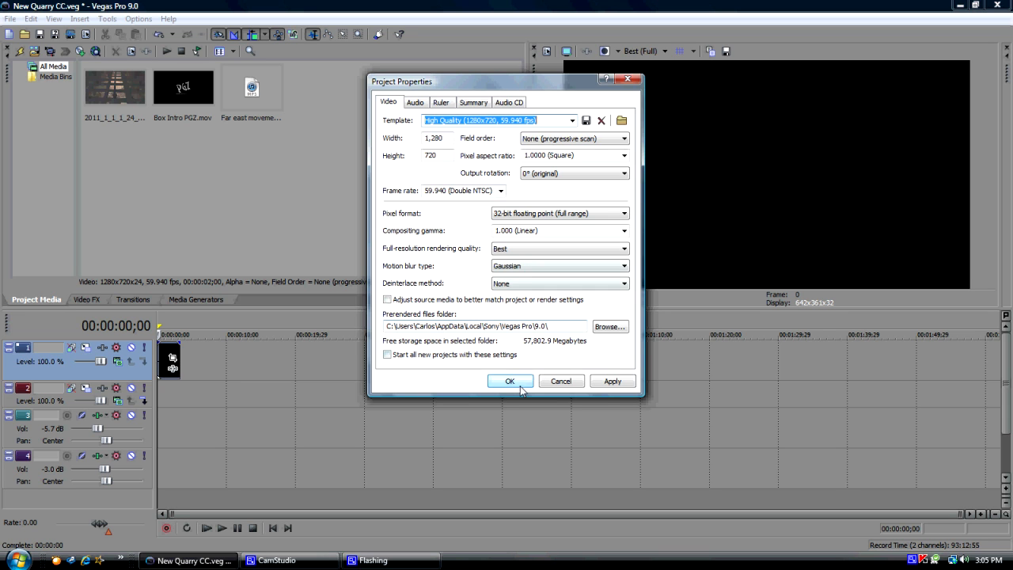
left_click(510, 380)
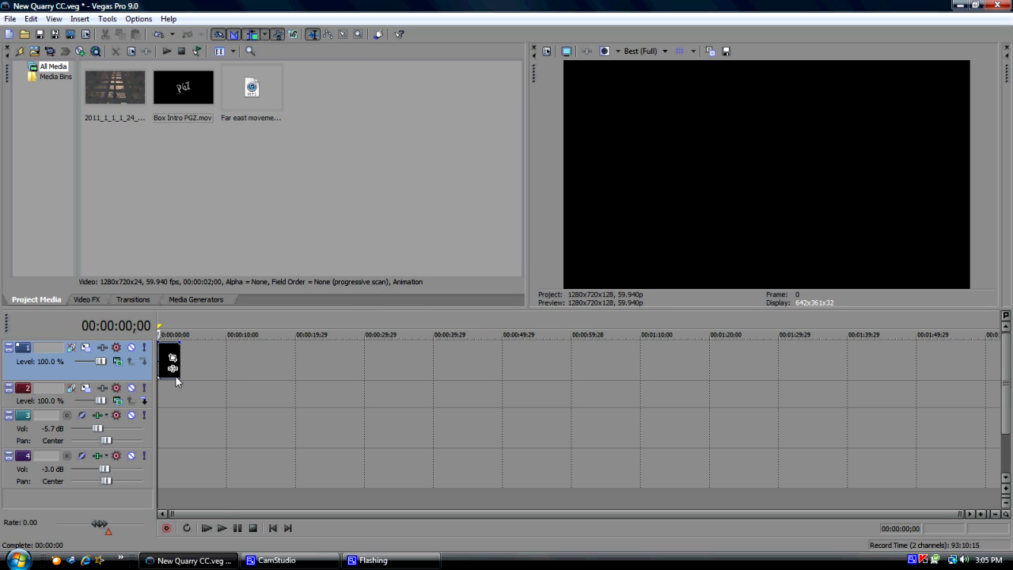
Pick the gameplay clip in Project Media and dismiss the Import Media browser.
left_click(114, 87)
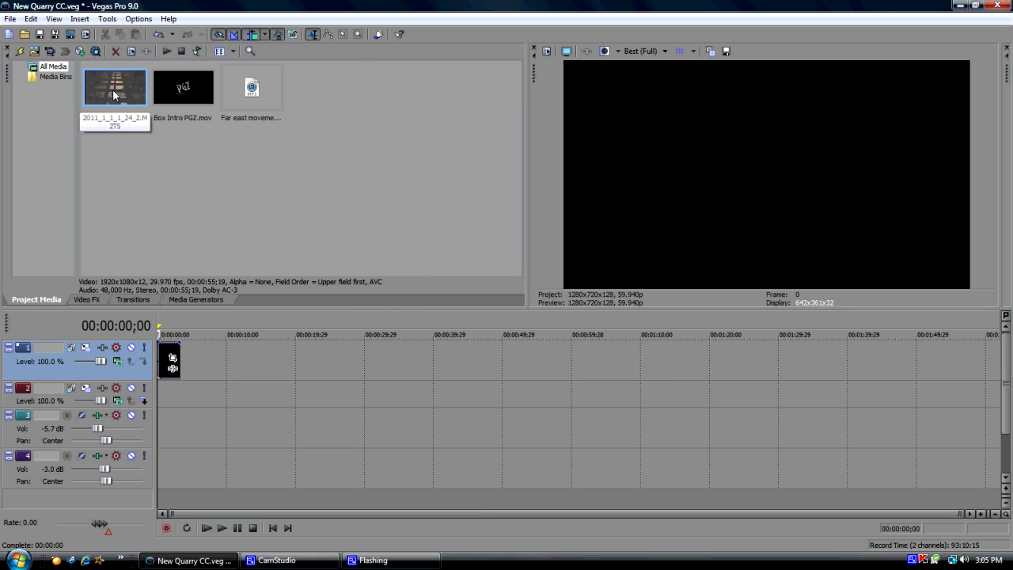
left_click(114, 87)
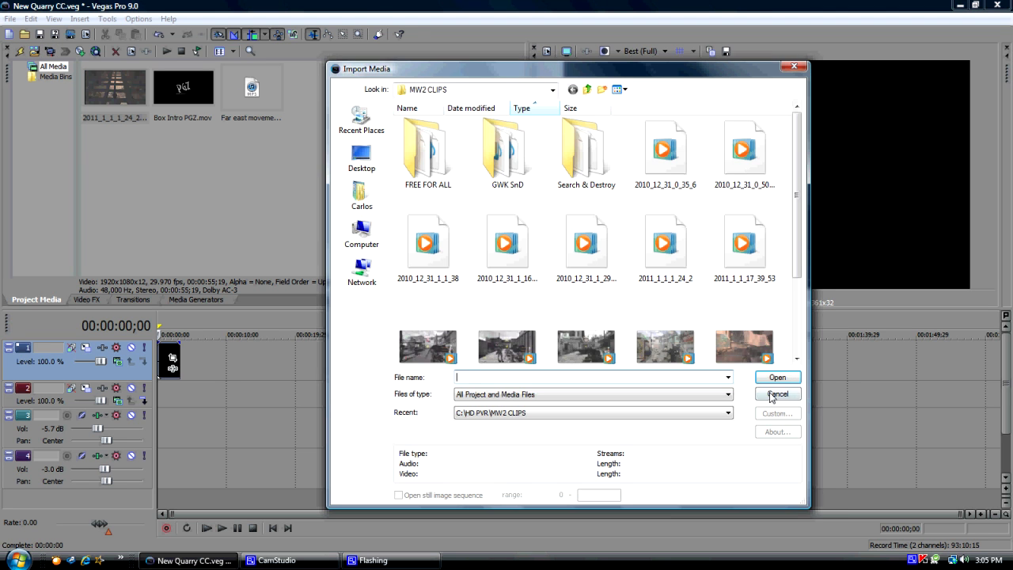
left_click(777, 394)
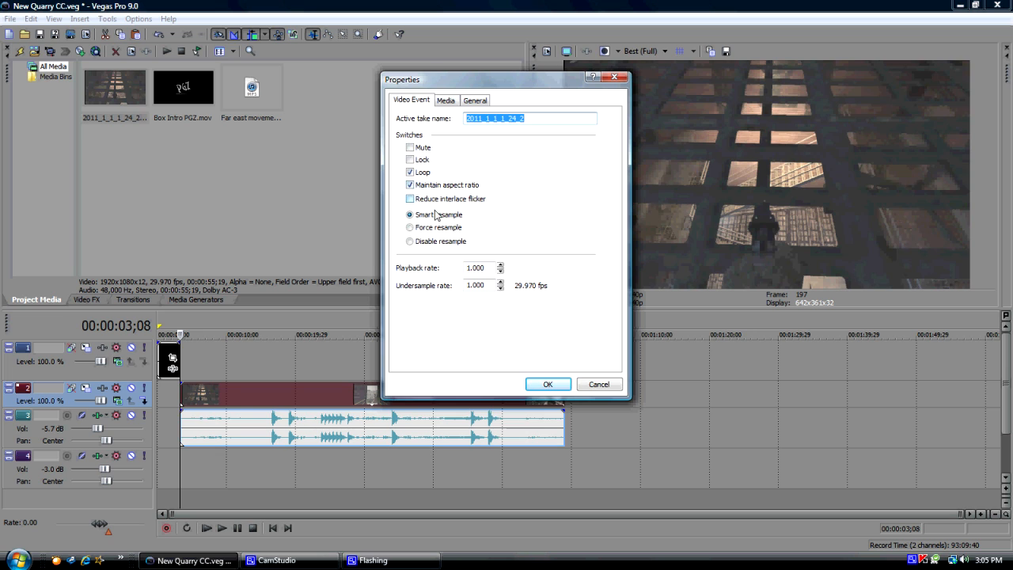
Set the gameplay event to Disable resample with Maintain aspect ratio off, and apply.
left_click(409, 241)
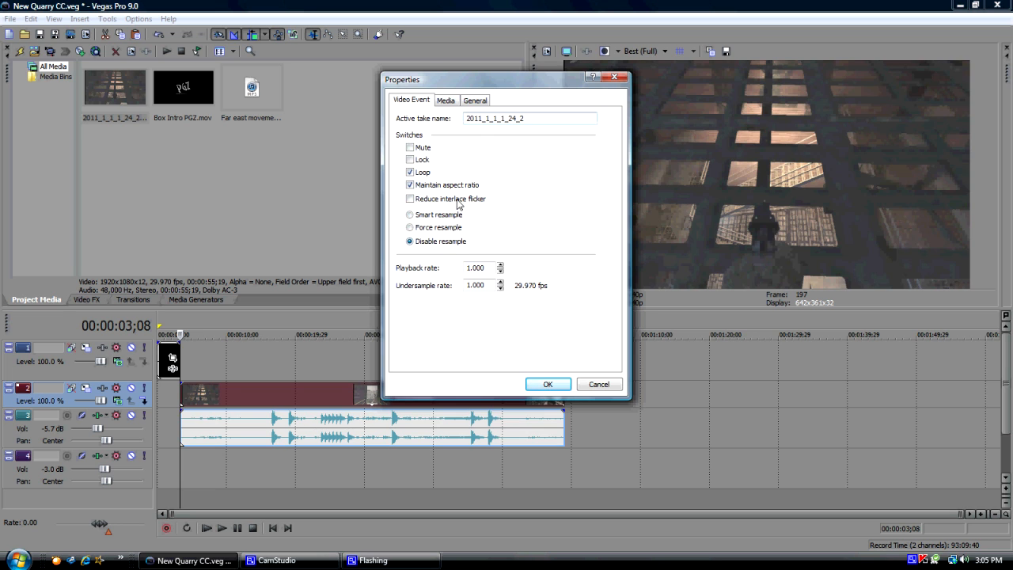
left_click(410, 184)
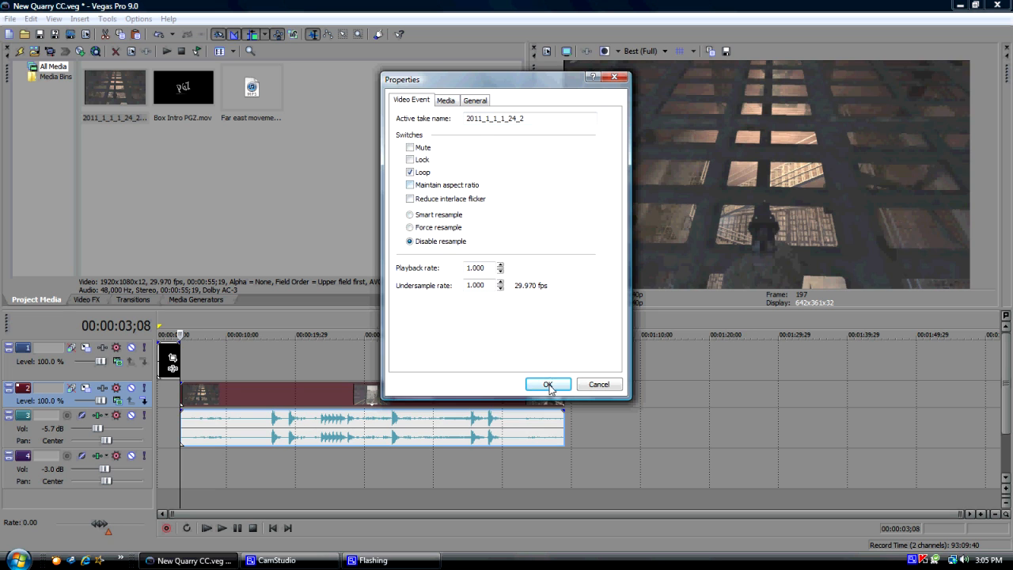
left_click(548, 385)
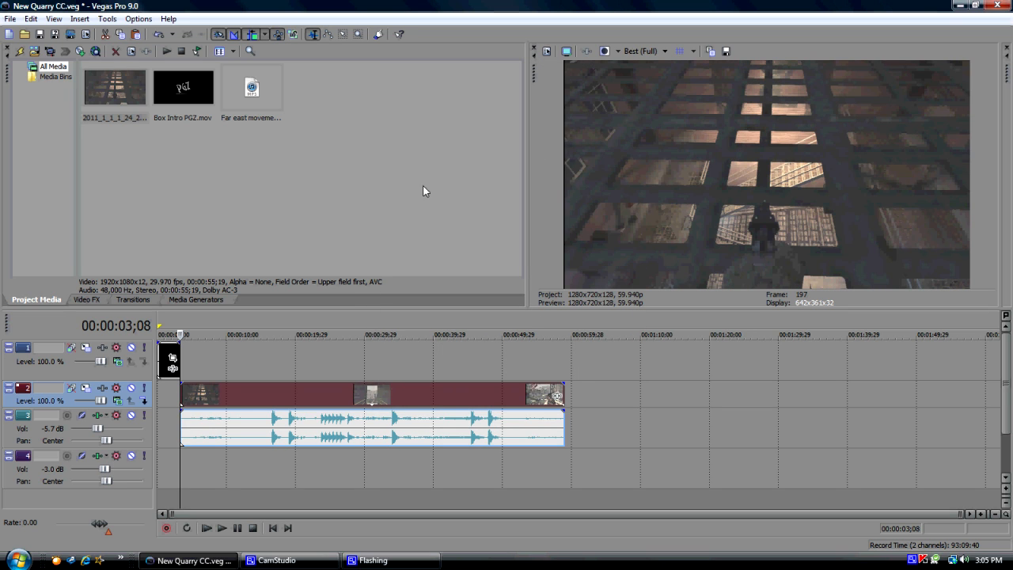
mouse_move(321, 375)
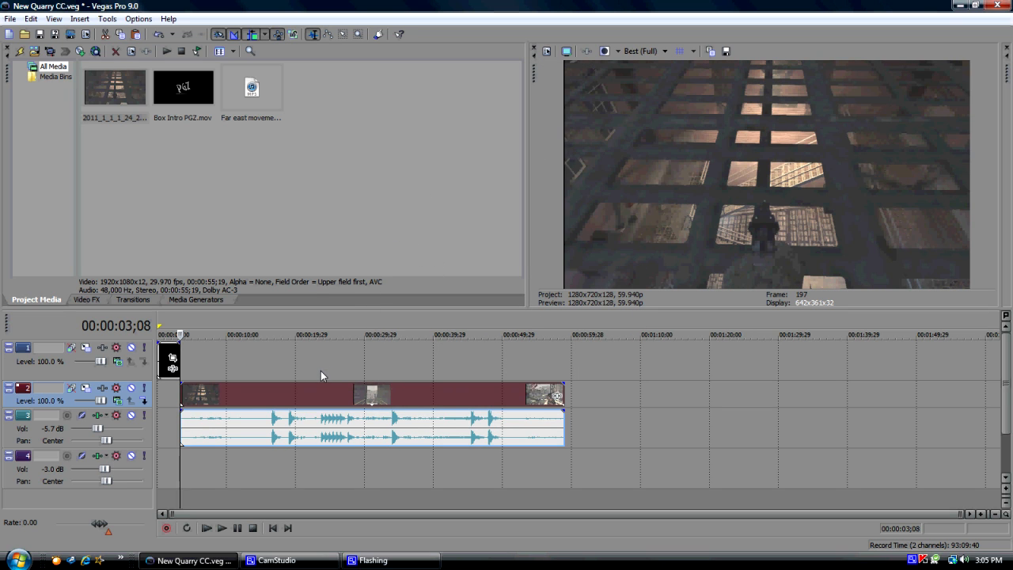
mouse_move(272, 418)
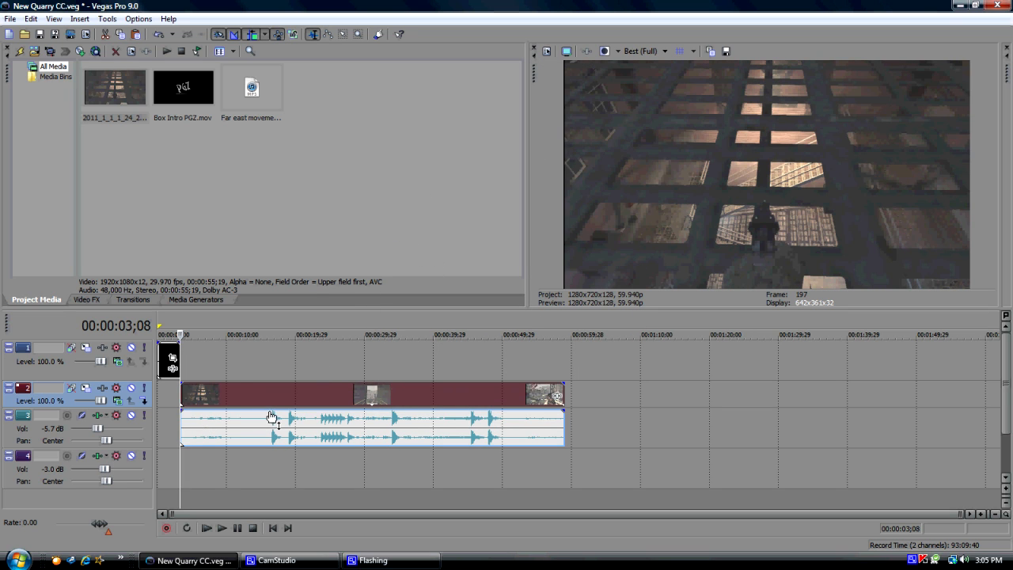
Cue the gameplay event at about 00:00:18;26 and open its Event Pan/Crop settings.
left_click(288, 333)
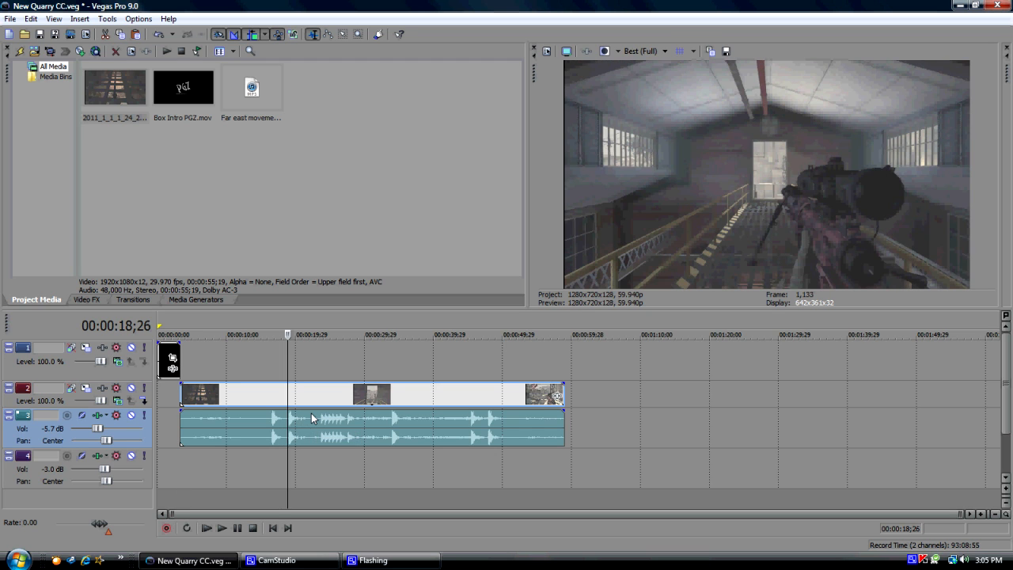
mouse_move(629, 76)
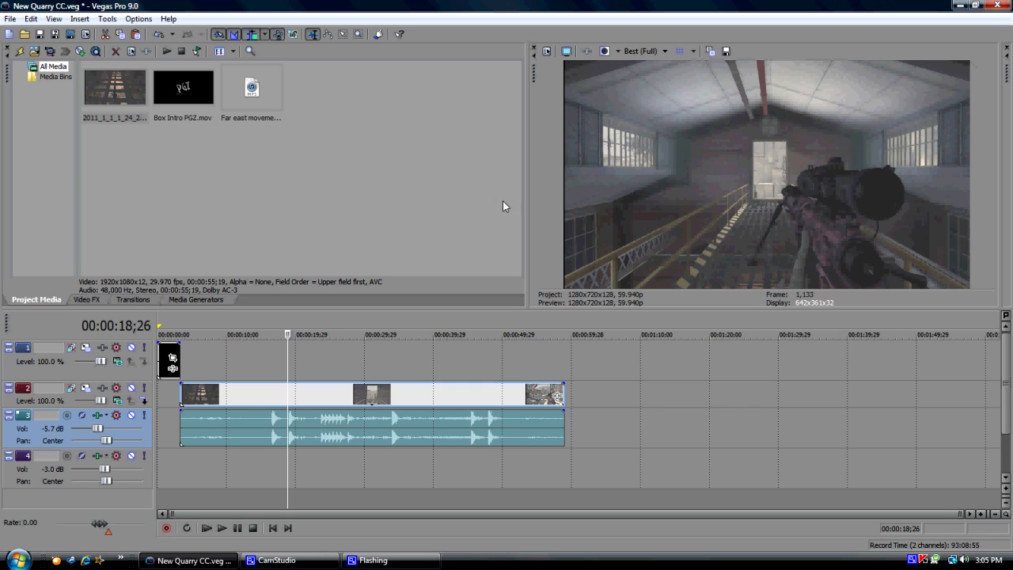
mouse_move(342, 416)
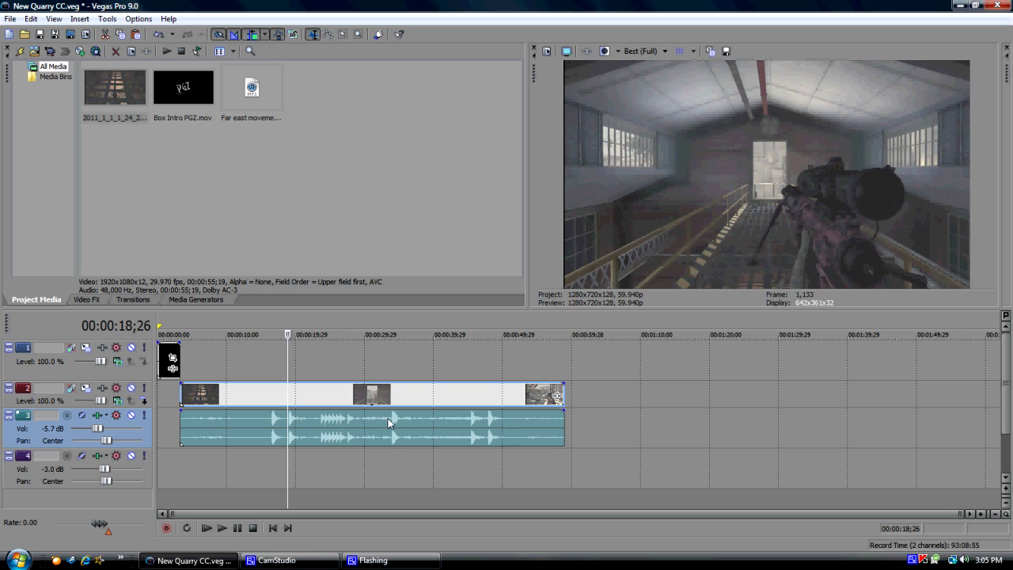
left_click(392, 334)
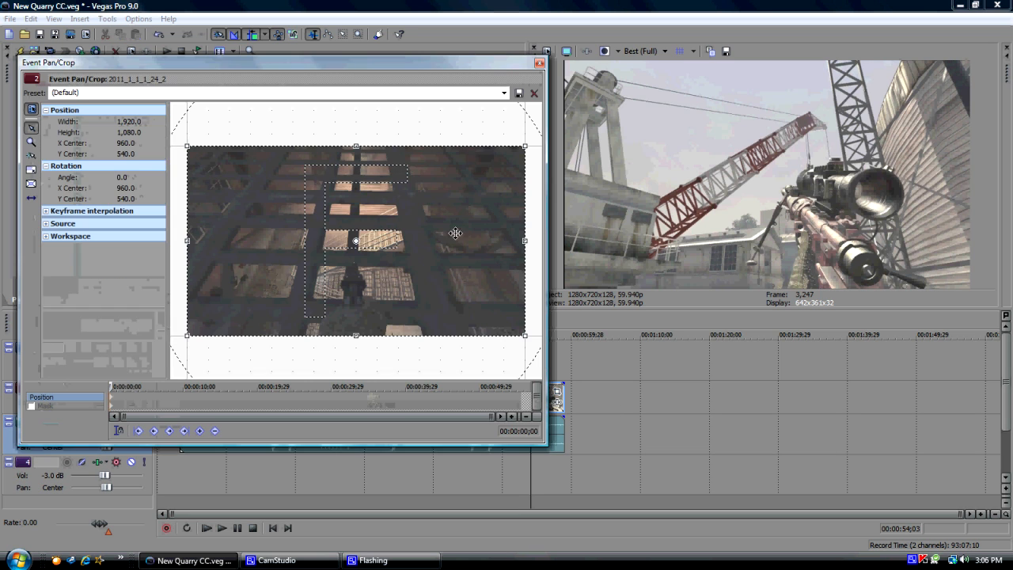
Apply a saved crop preset that zooms slightly into the gameplay clip.
left_click(504, 92)
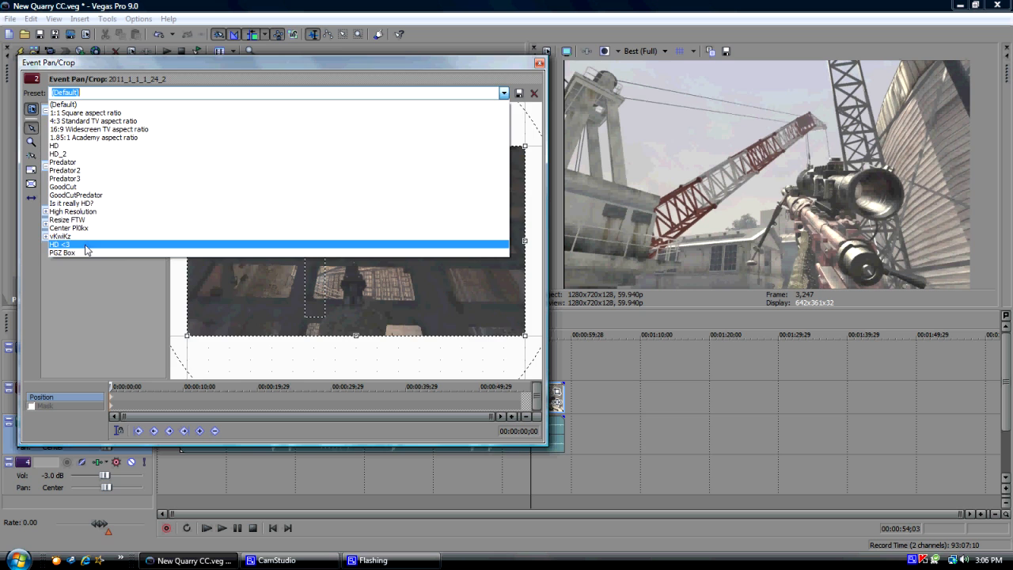
left_click(60, 244)
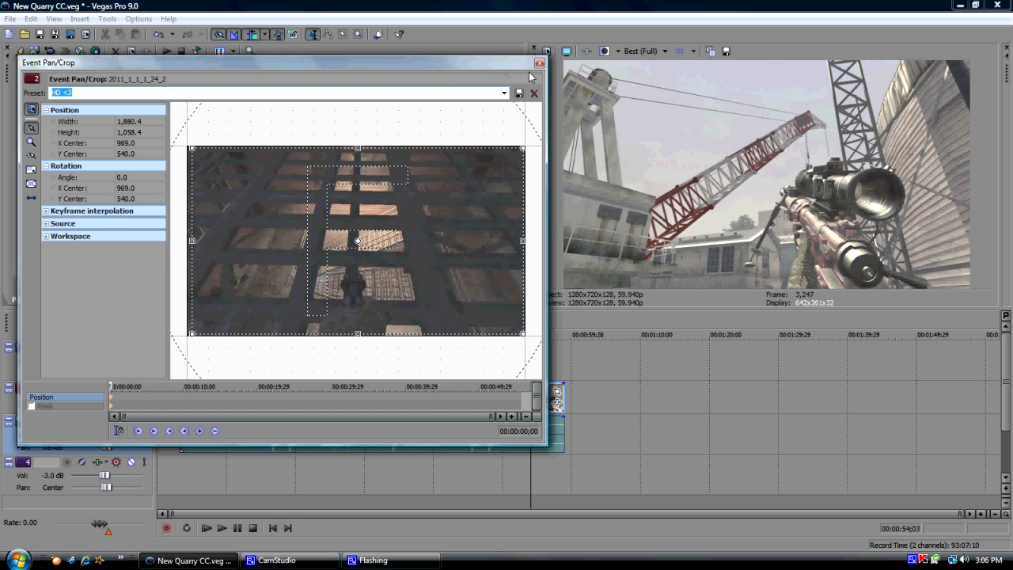
left_click(535, 93)
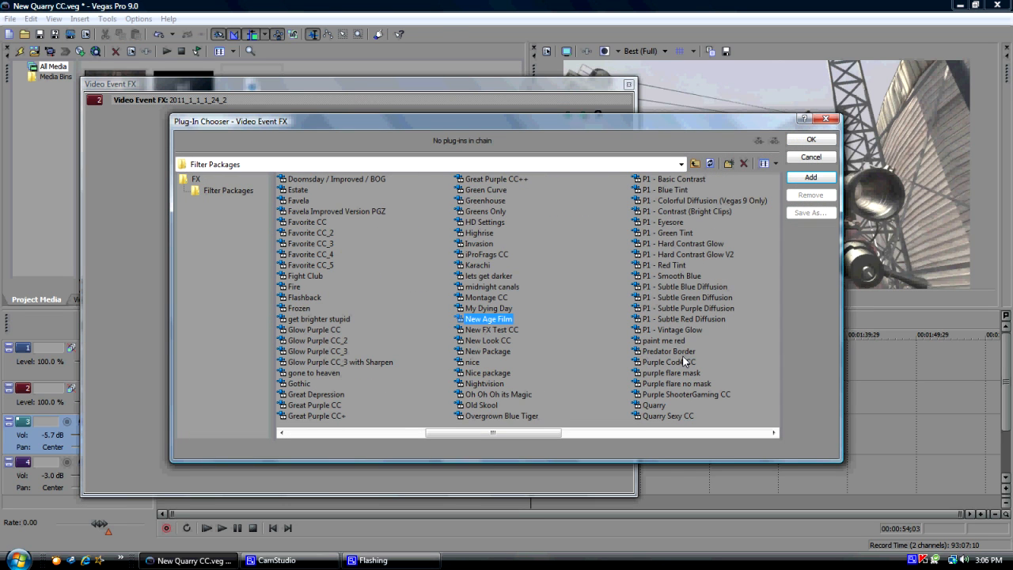
Add the Quarry Sexy CC filter package to the gameplay event.
left_click(668, 414)
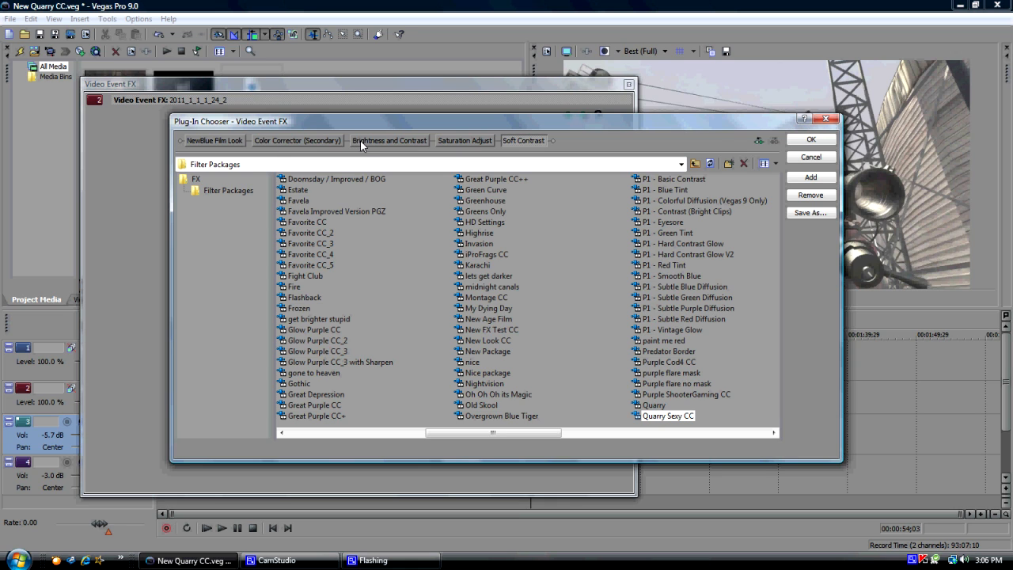
mouse_move(528, 133)
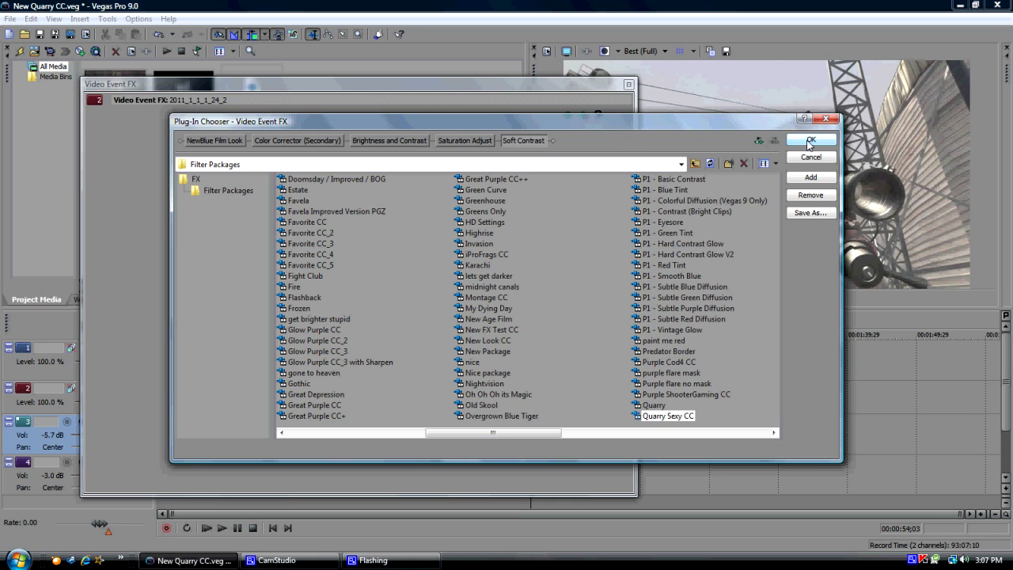
left_click(810, 139)
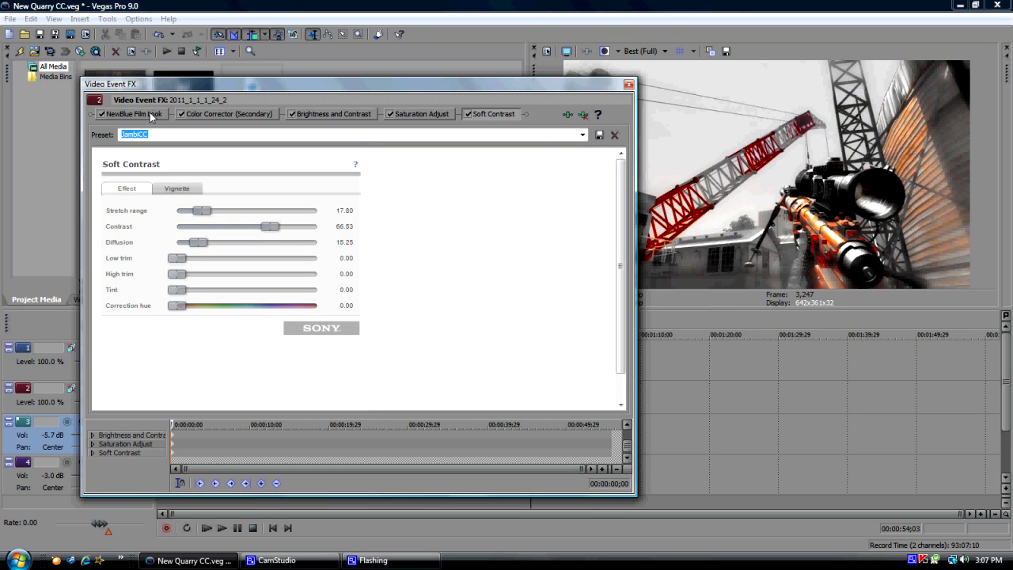
left_click(132, 114)
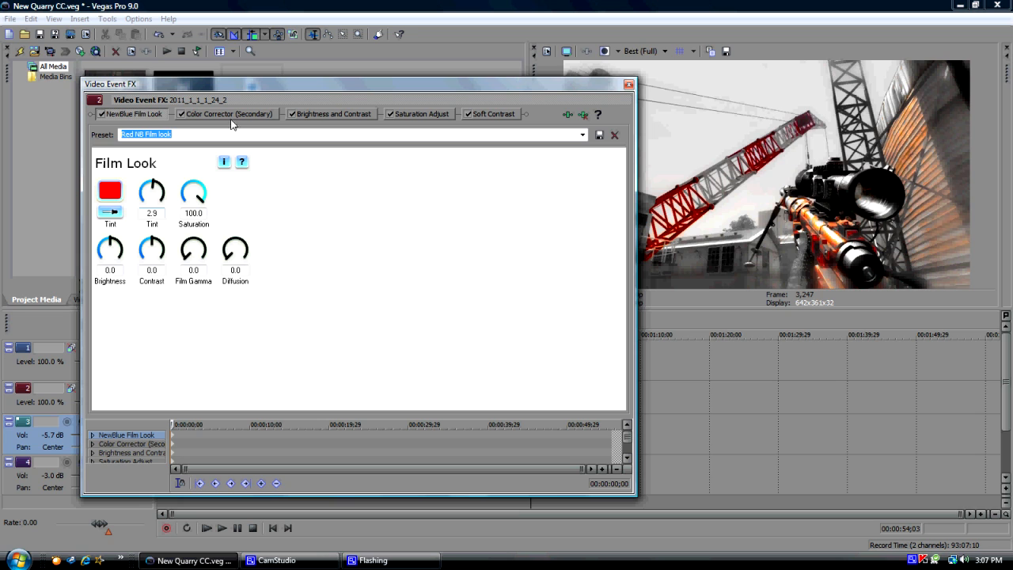
left_click(583, 135)
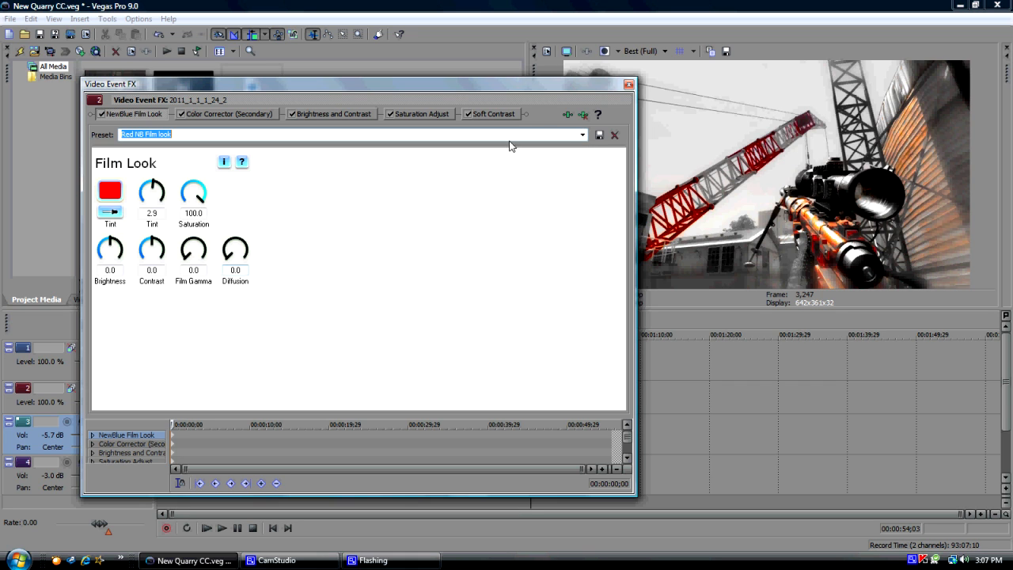
left_click(582, 134)
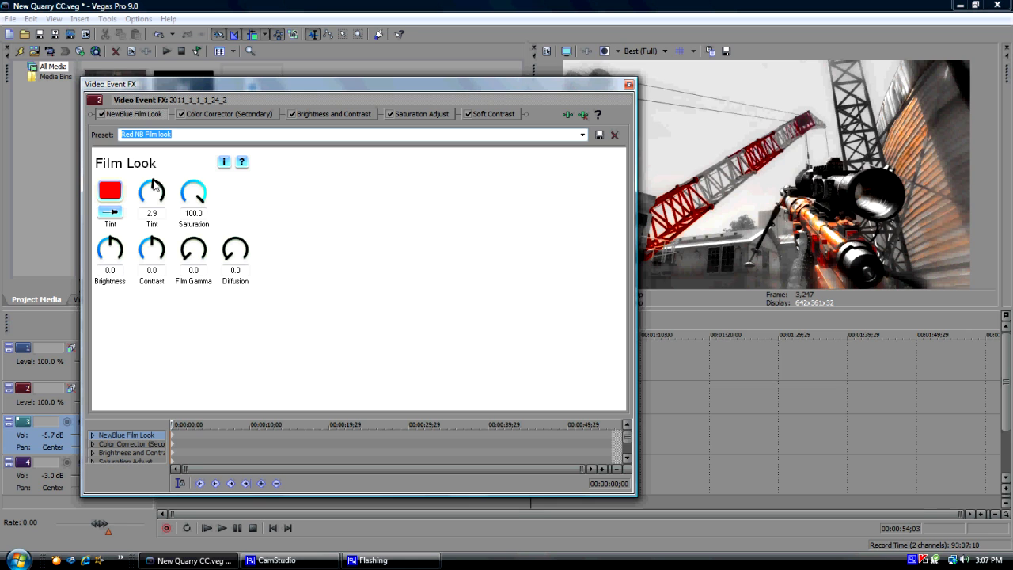
mouse_move(155, 189)
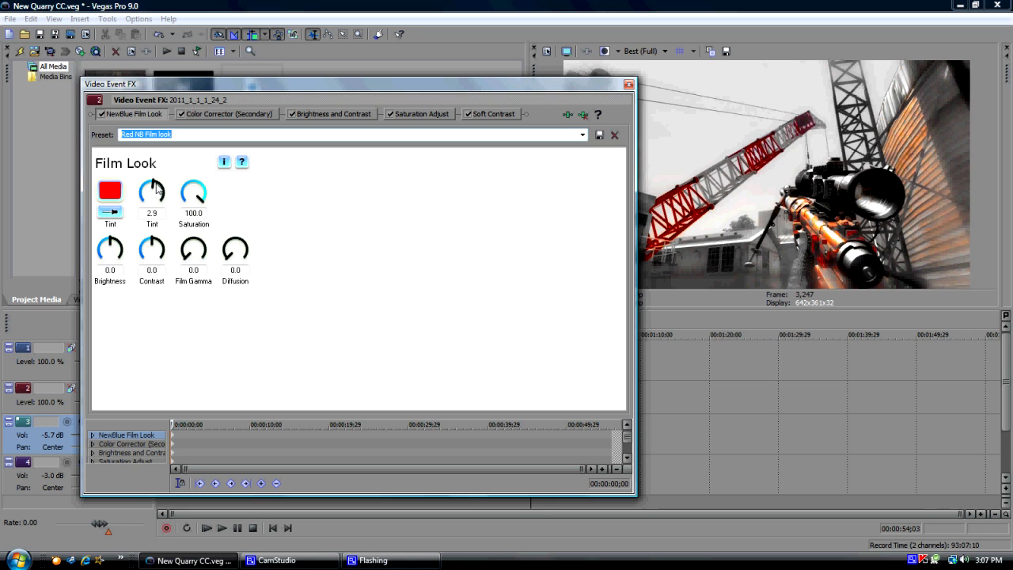
mouse_move(214, 215)
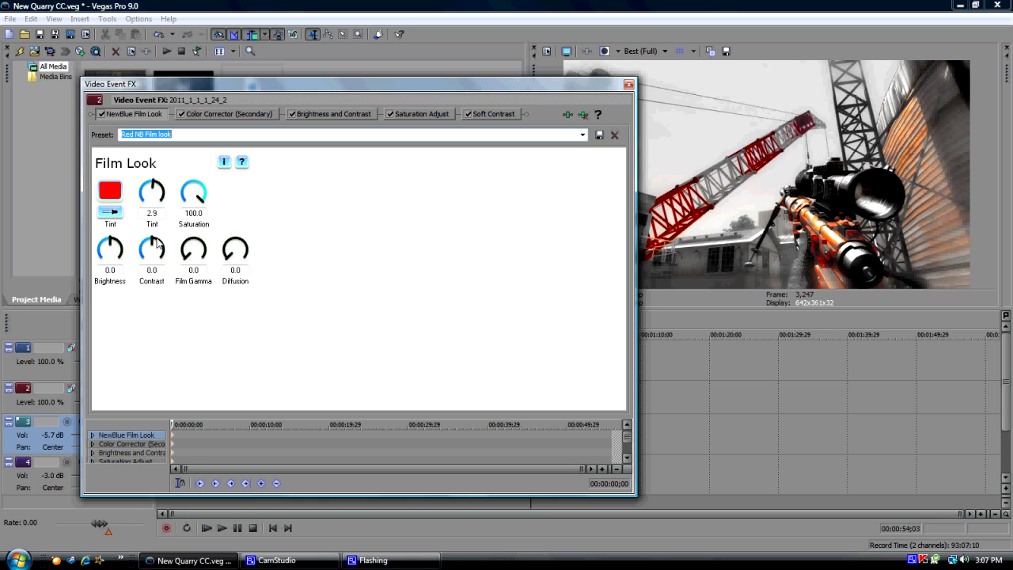
mouse_move(190, 257)
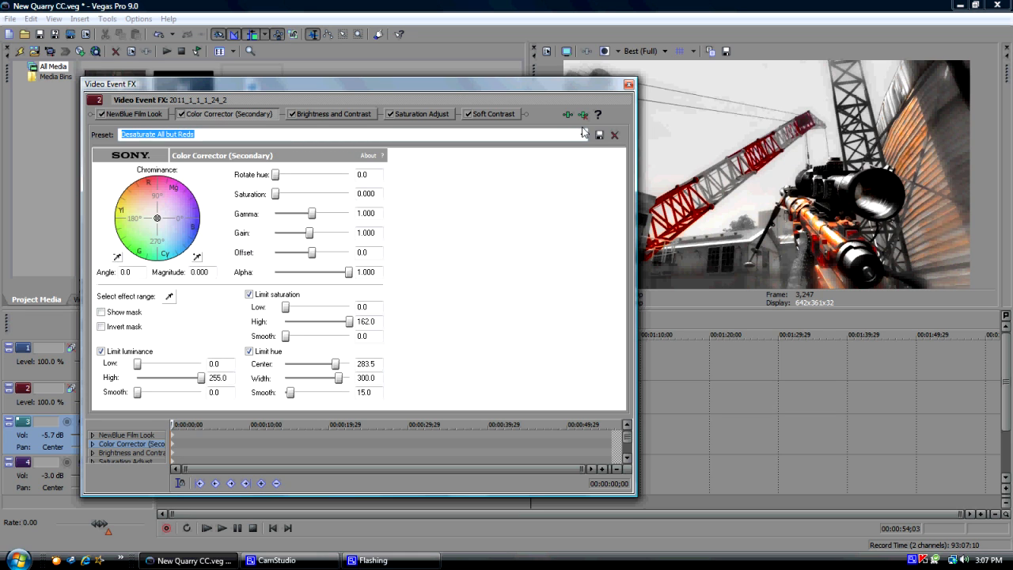
left_click(582, 133)
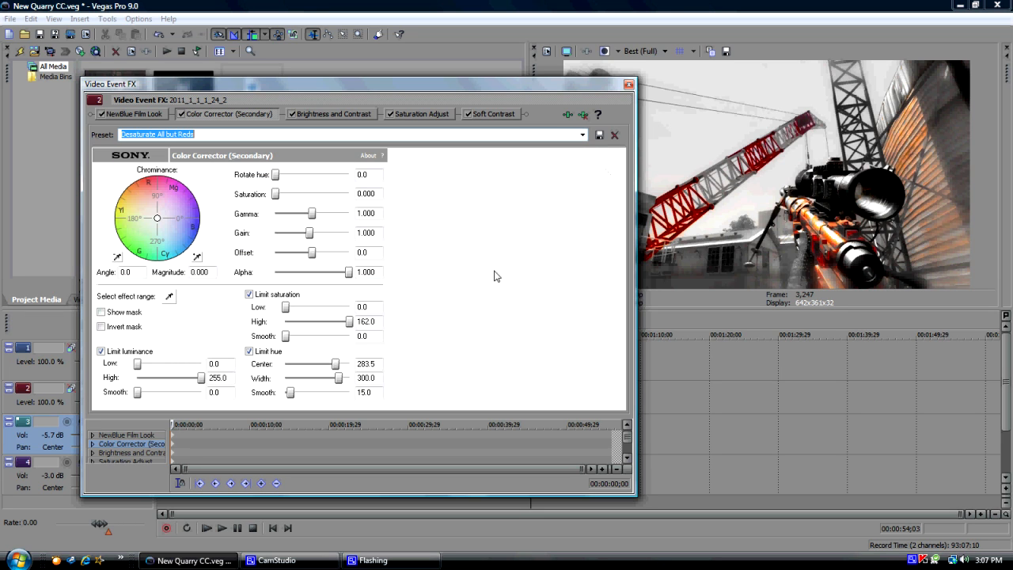
left_click(198, 133)
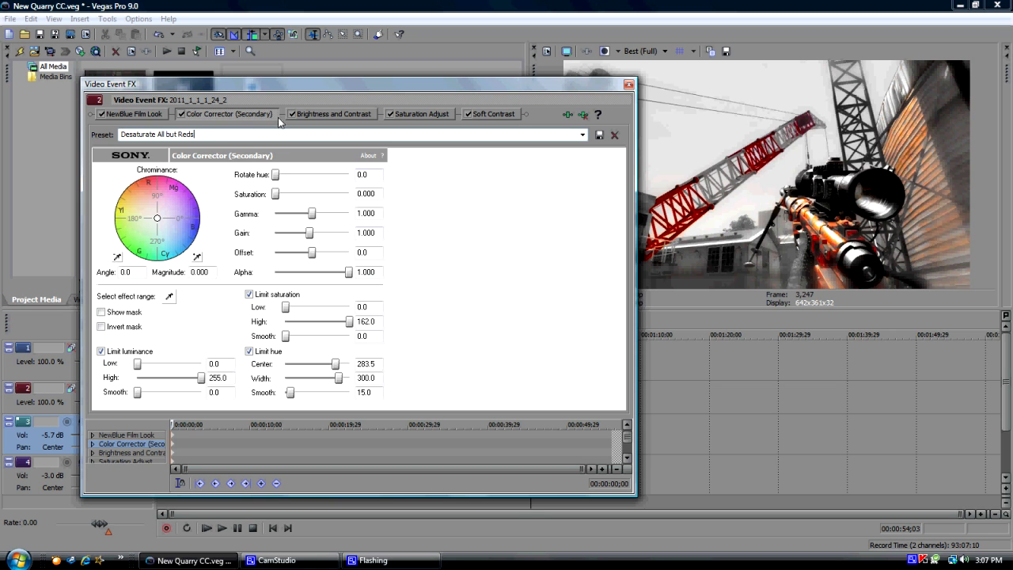
left_click(332, 114)
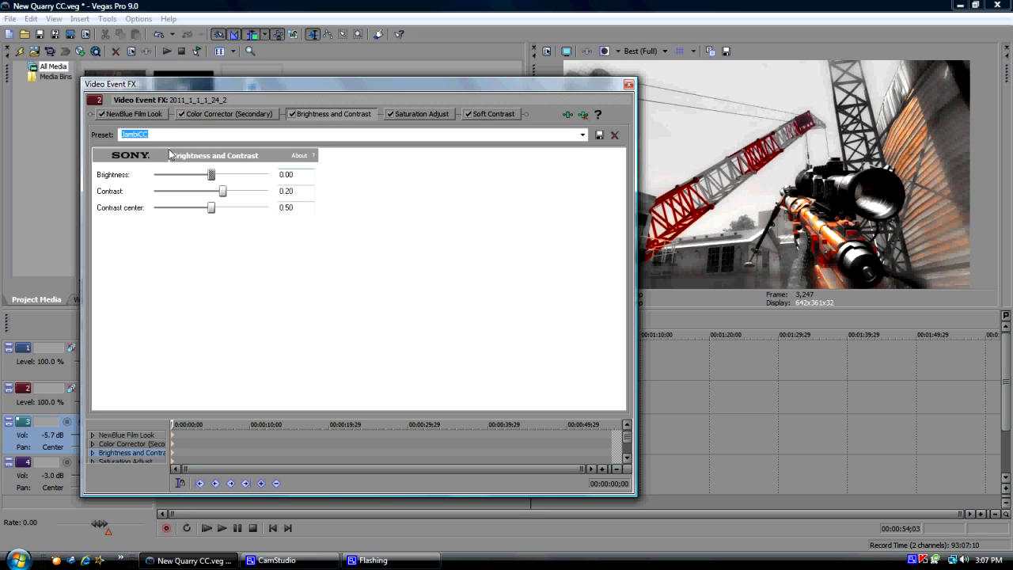
left_click(583, 133)
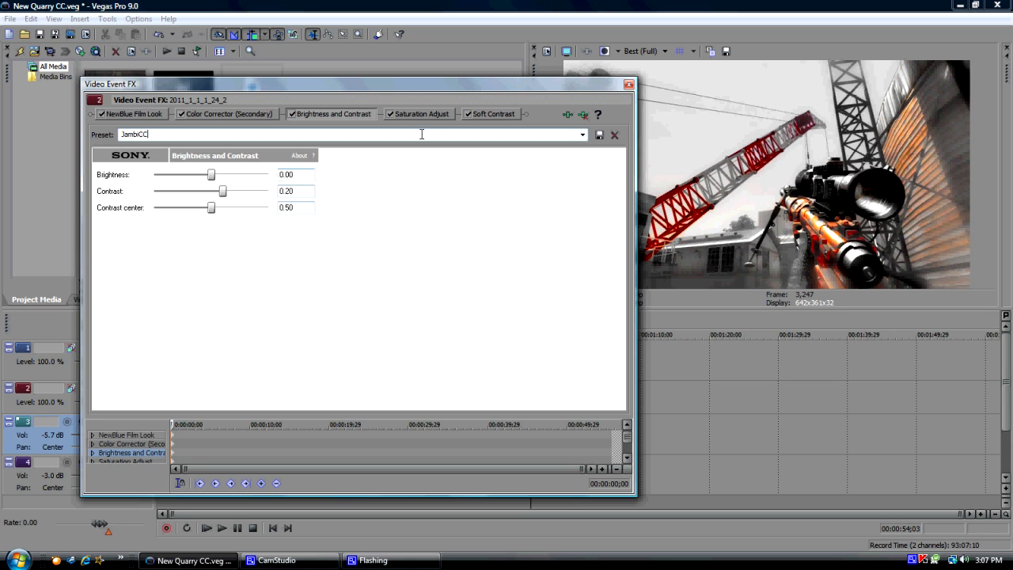
left_click(421, 114)
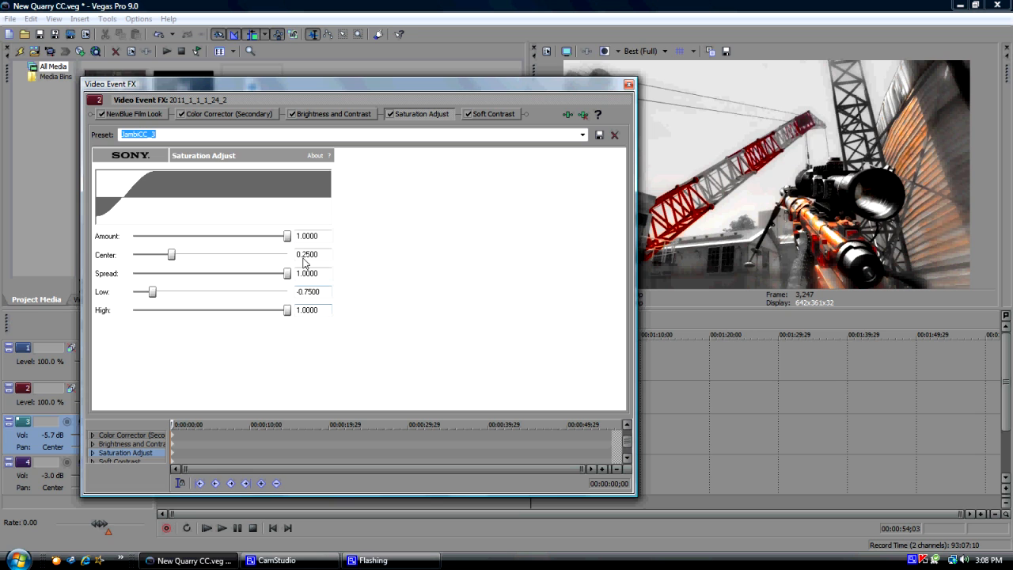
left_click(582, 133)
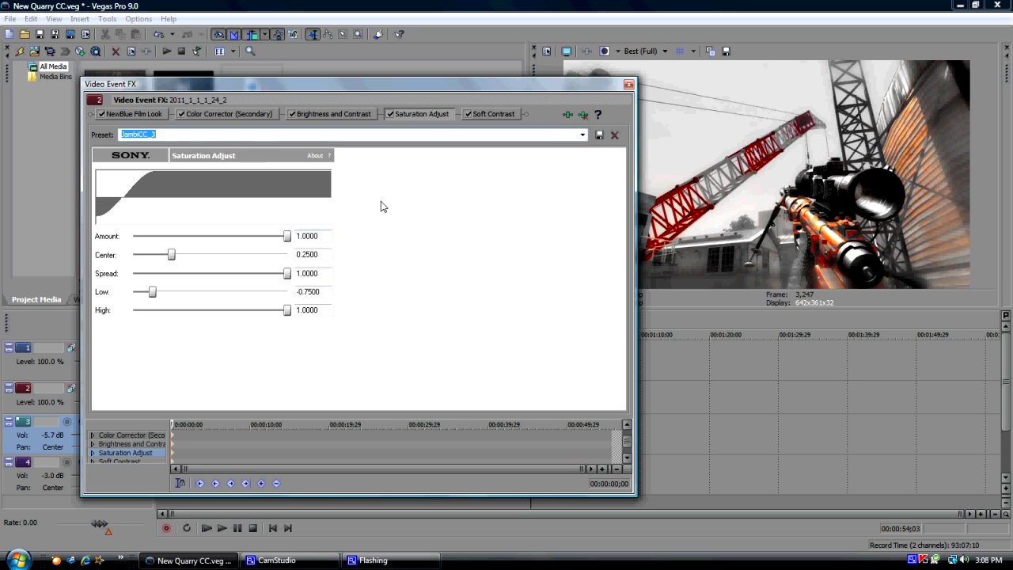
mouse_move(456, 159)
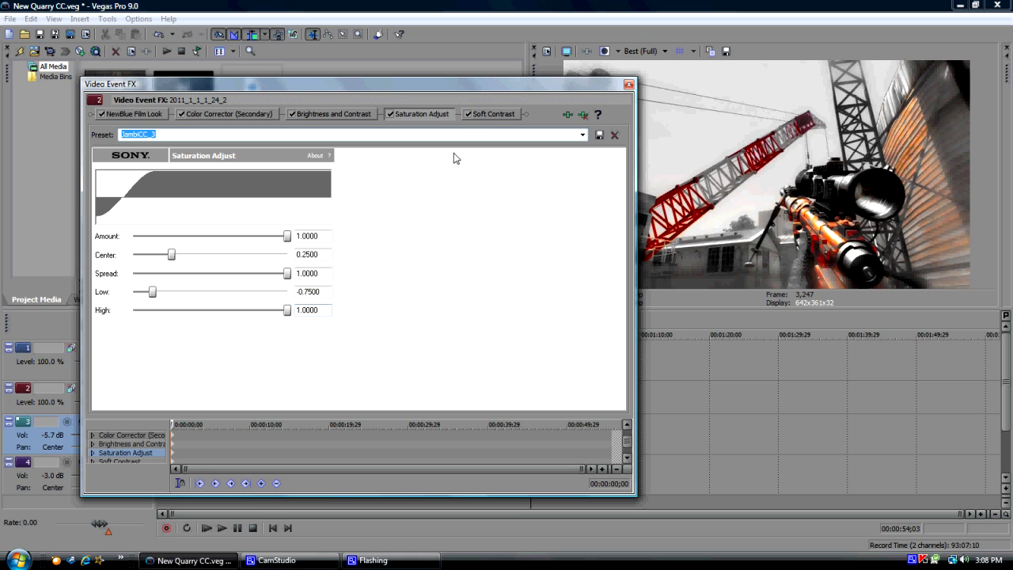
left_click(492, 114)
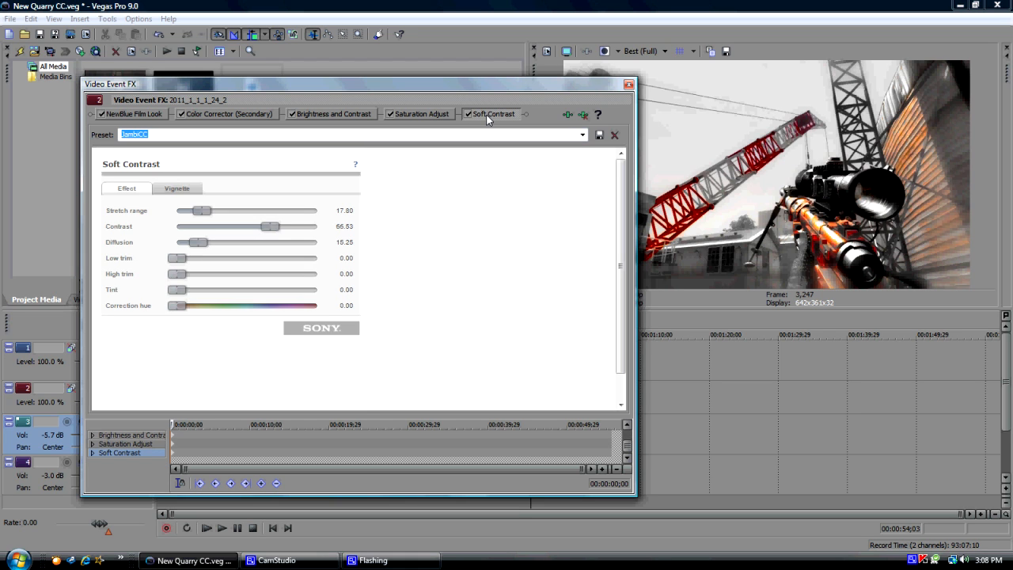
left_click(421, 114)
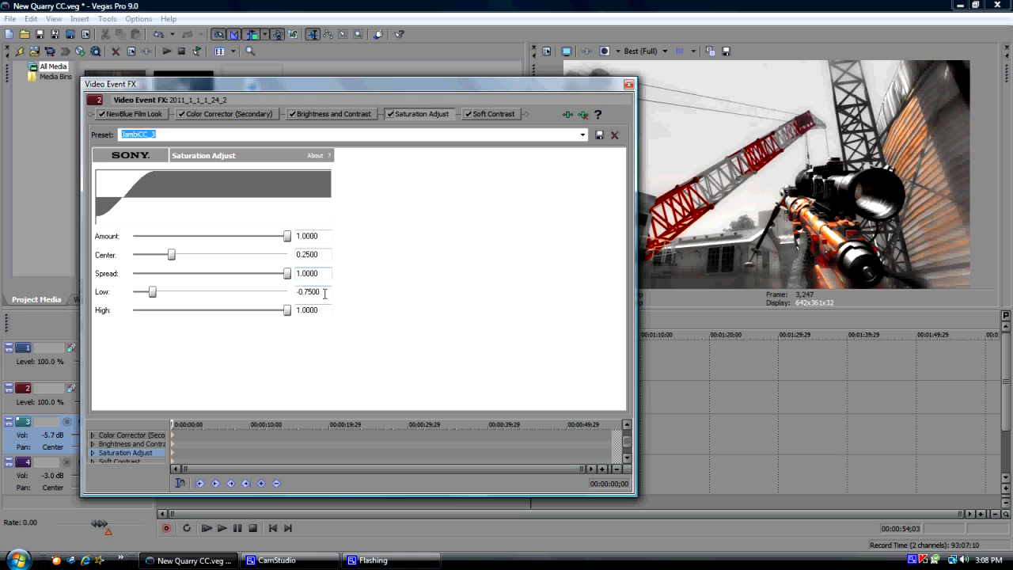
left_click(492, 114)
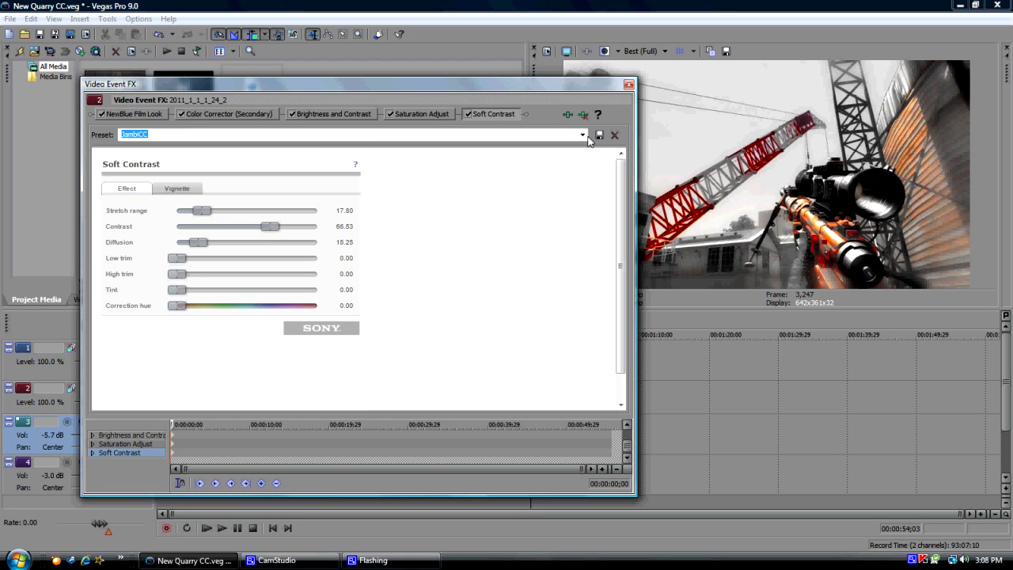
left_click(582, 133)
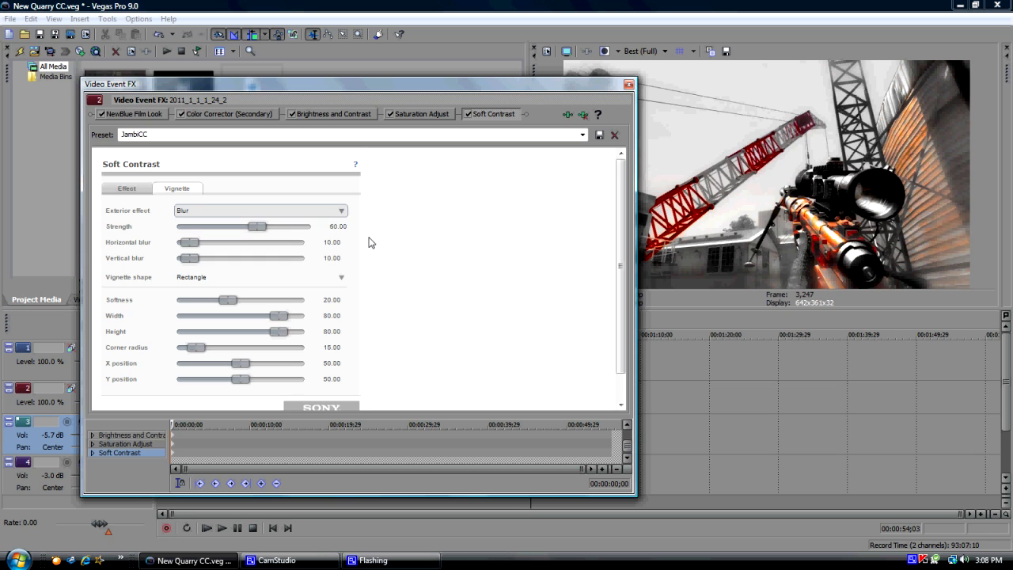
mouse_move(399, 239)
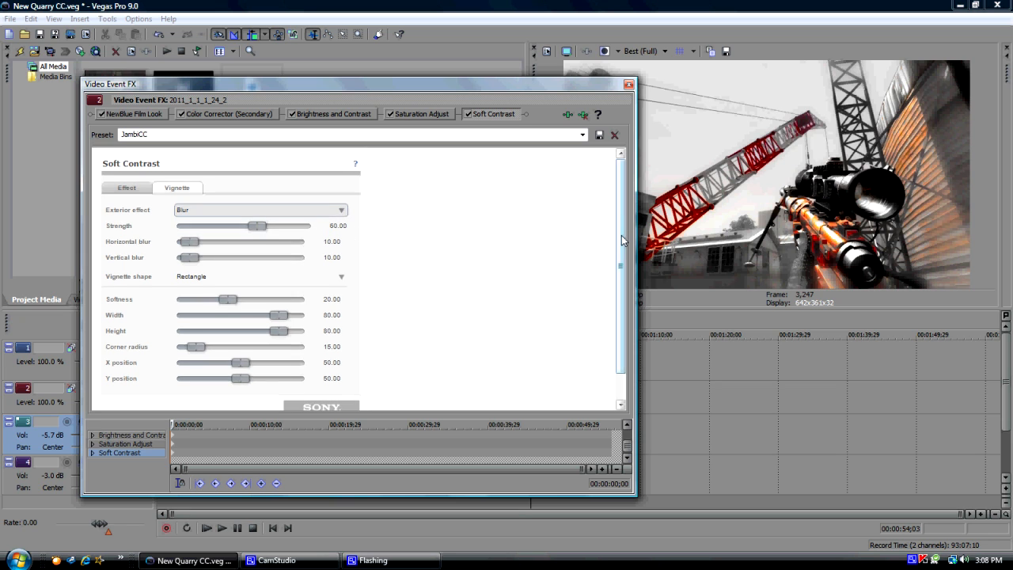
Review the Soft Contrast vignette settings before leaving the Video Event FX window.
scroll("down", 3)
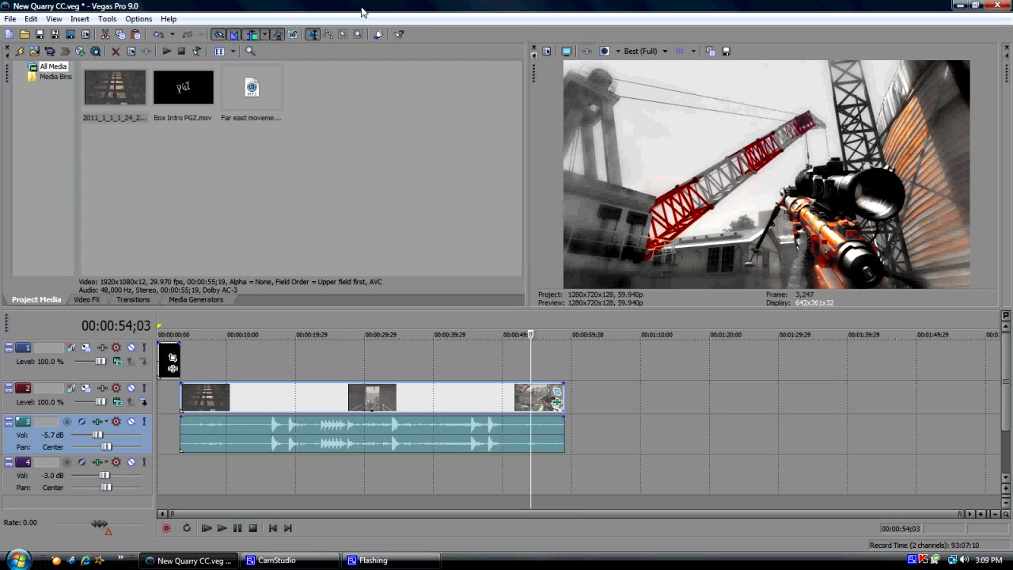
Add the Far East Movement song from Project Media, then show the Video FX list.
left_click(250, 86)
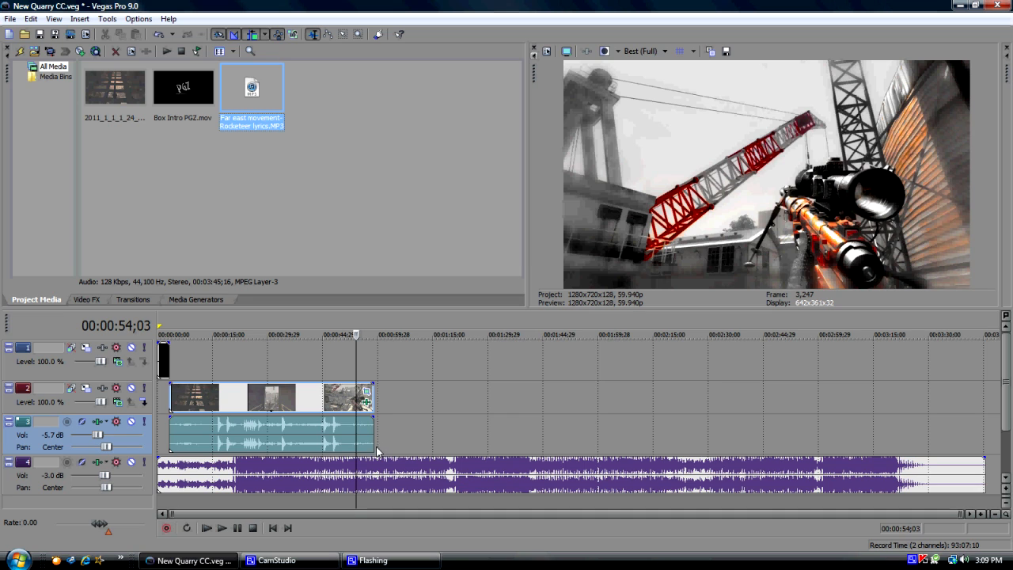
mouse_move(377, 481)
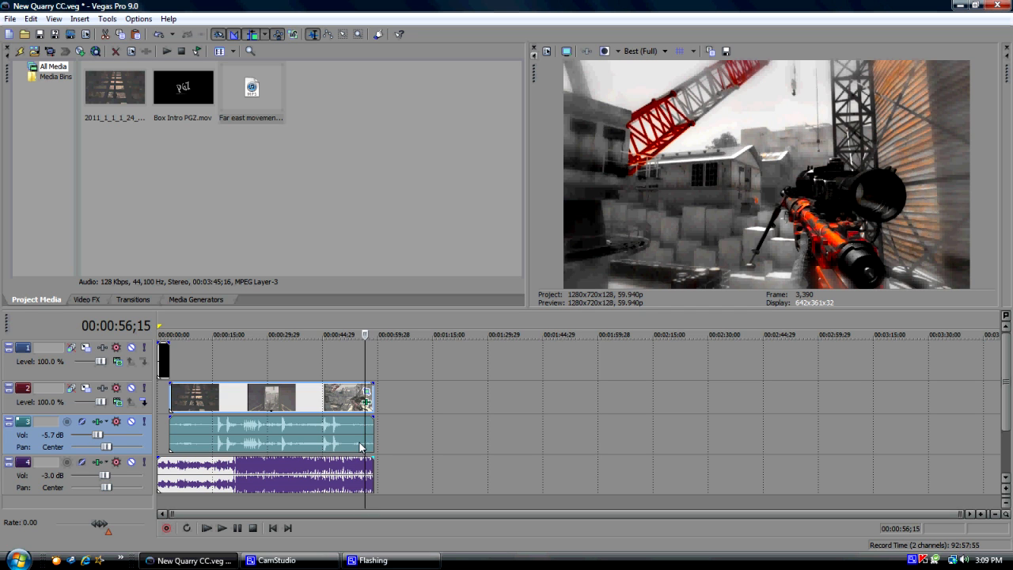
mouse_move(387, 413)
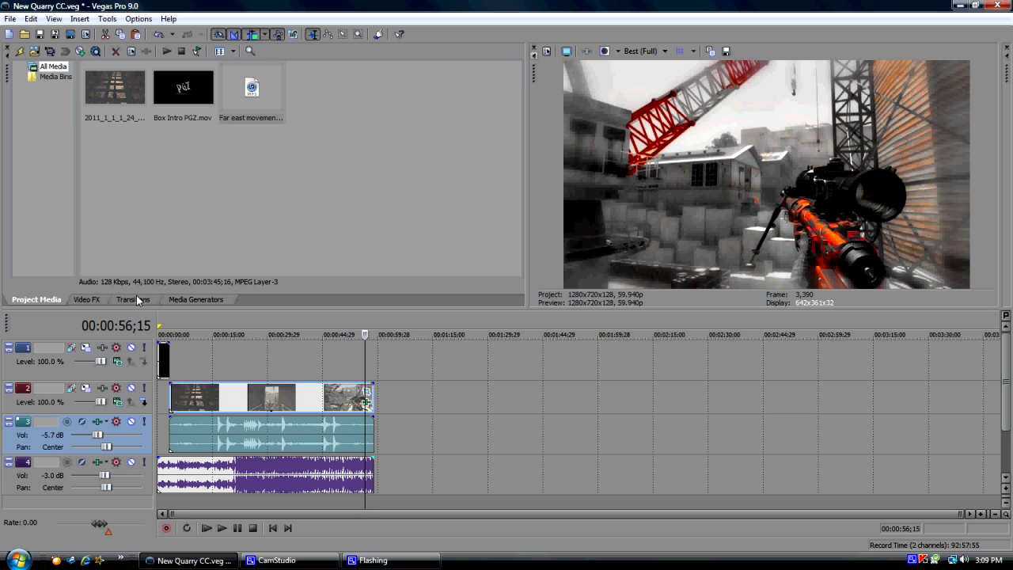
left_click(87, 299)
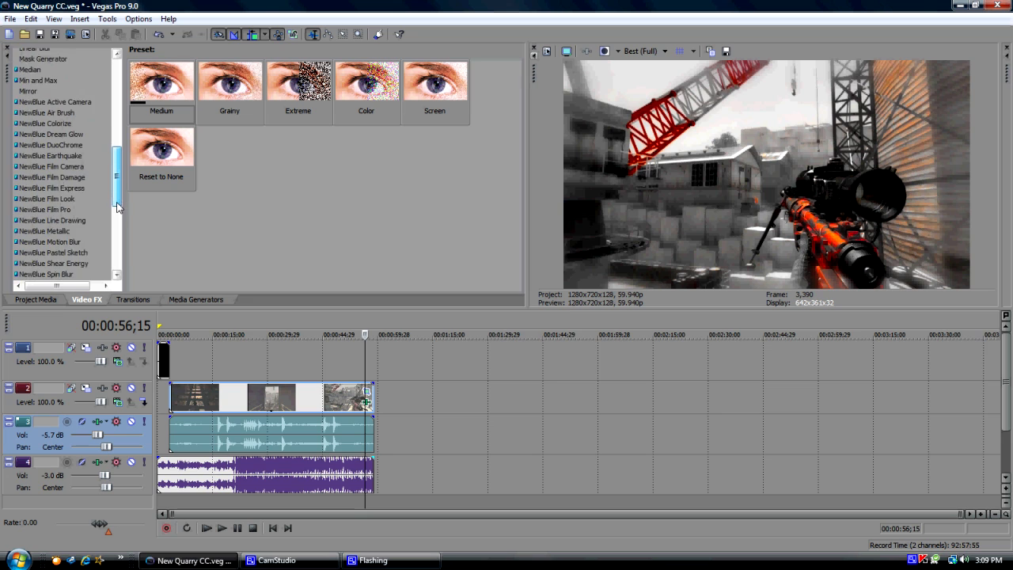
Check and close the clip's effect chain, then bring up the File menu for rendering.
scroll("down", 3)
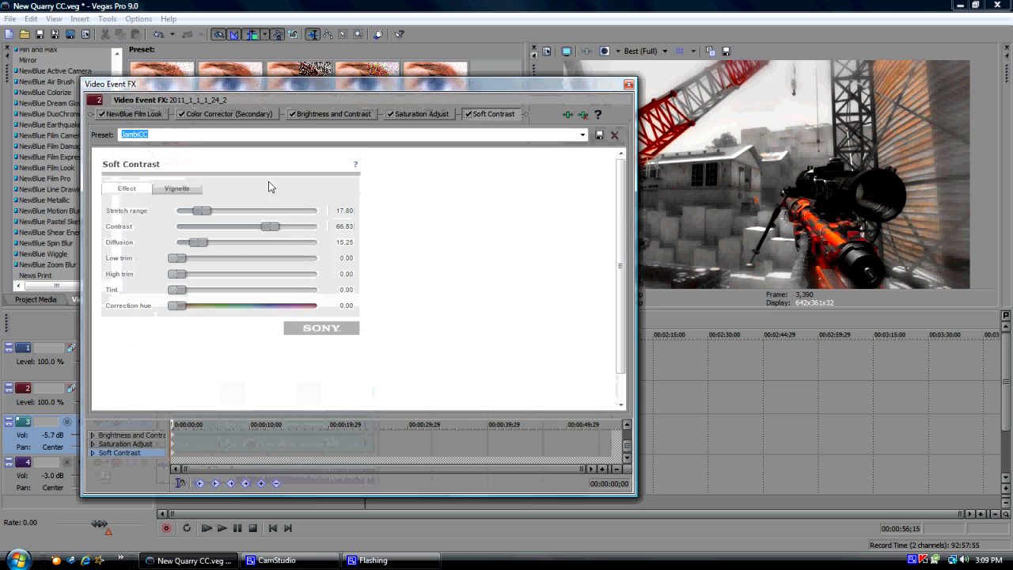
left_click(133, 114)
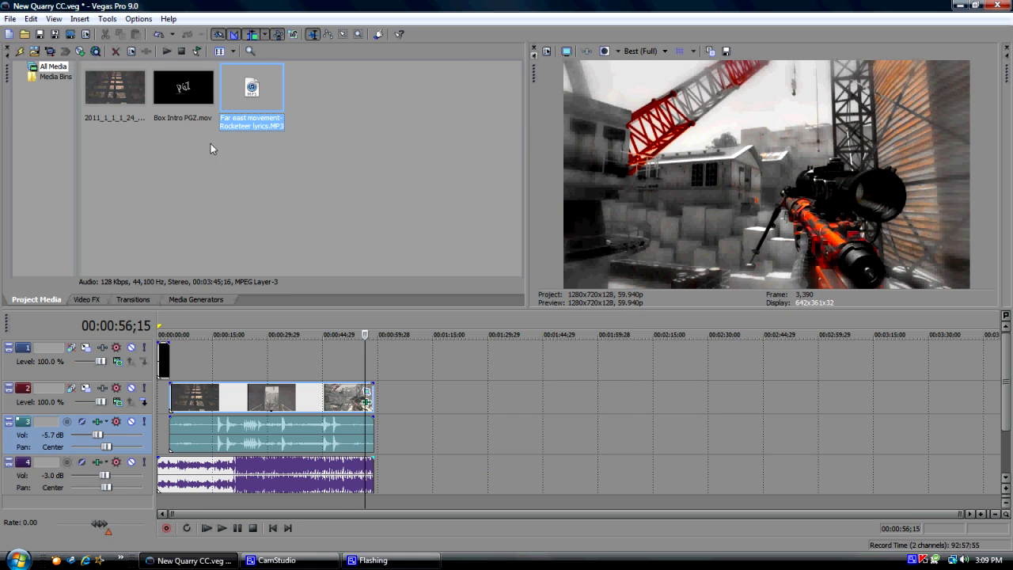
left_click(9, 19)
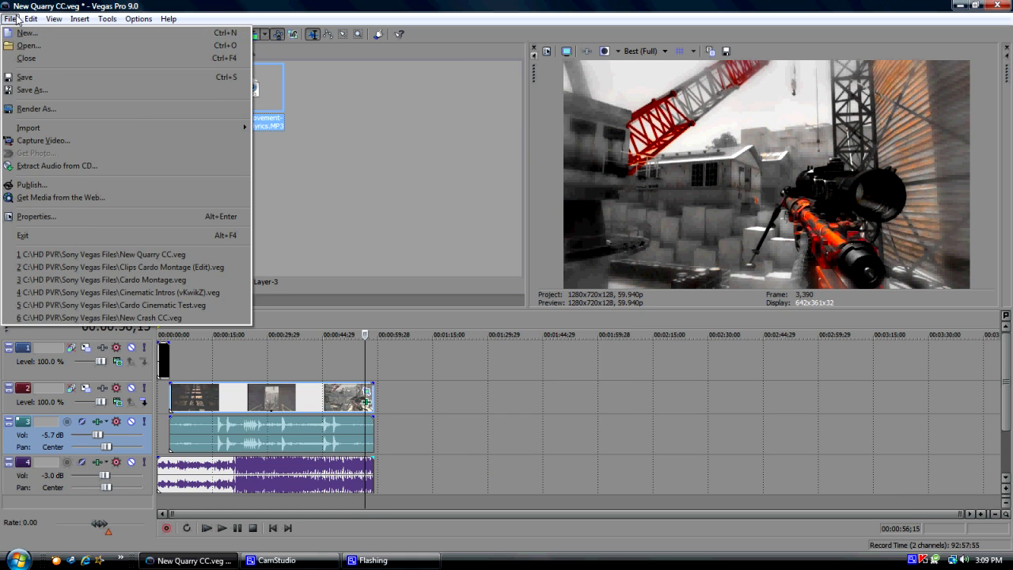
Set up Render As for New Quarry CC.mp4 as MainConcept AVC/AAC using the HD Settings template.
left_click(36, 108)
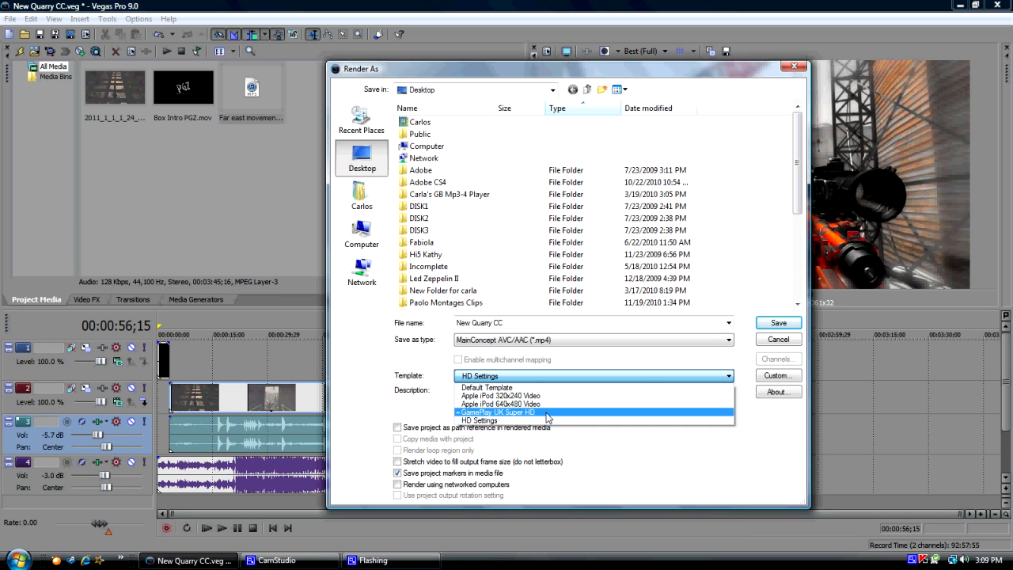
left_click(478, 421)
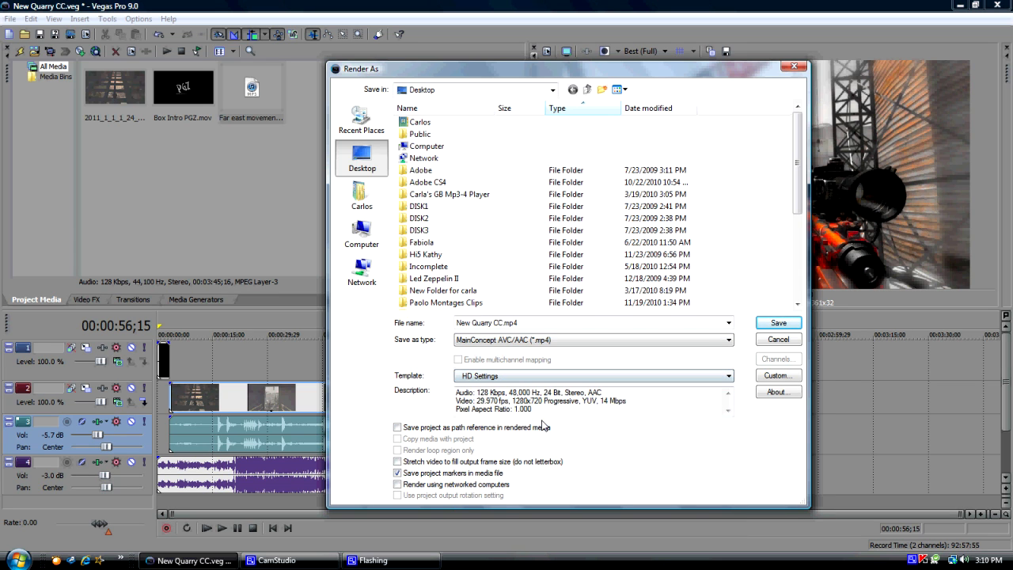
mouse_move(619, 438)
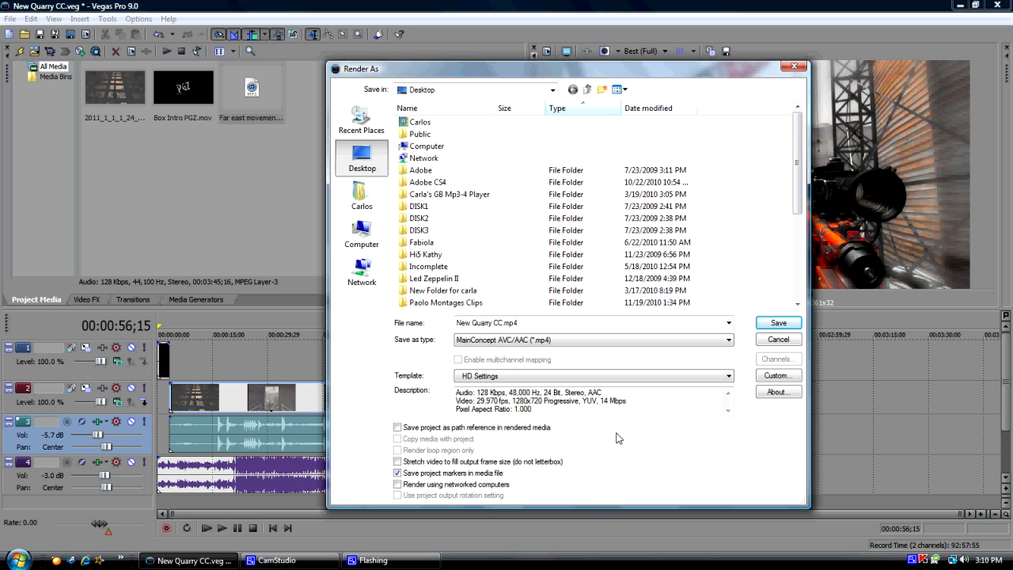
mouse_move(599, 337)
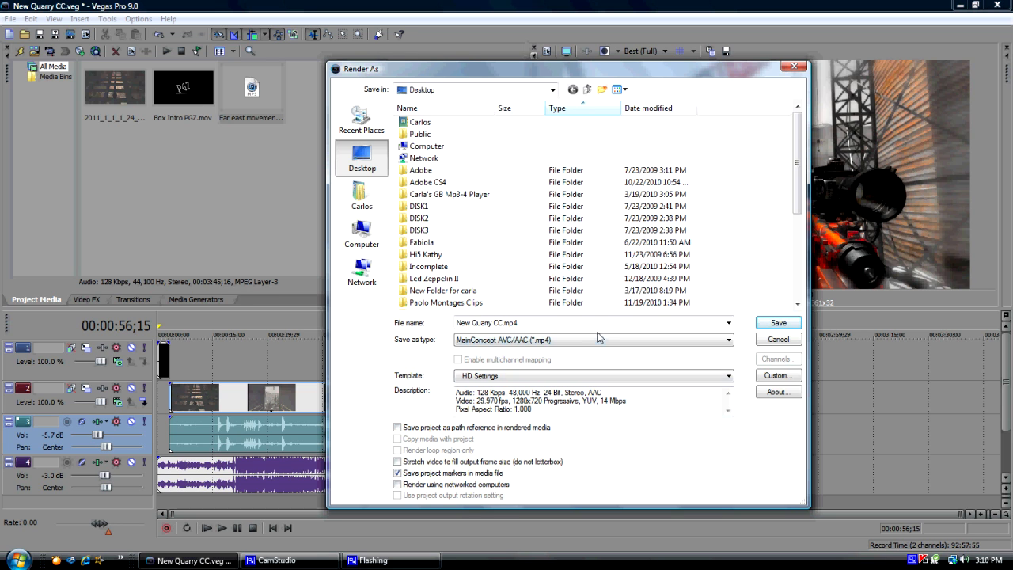
mouse_move(601, 345)
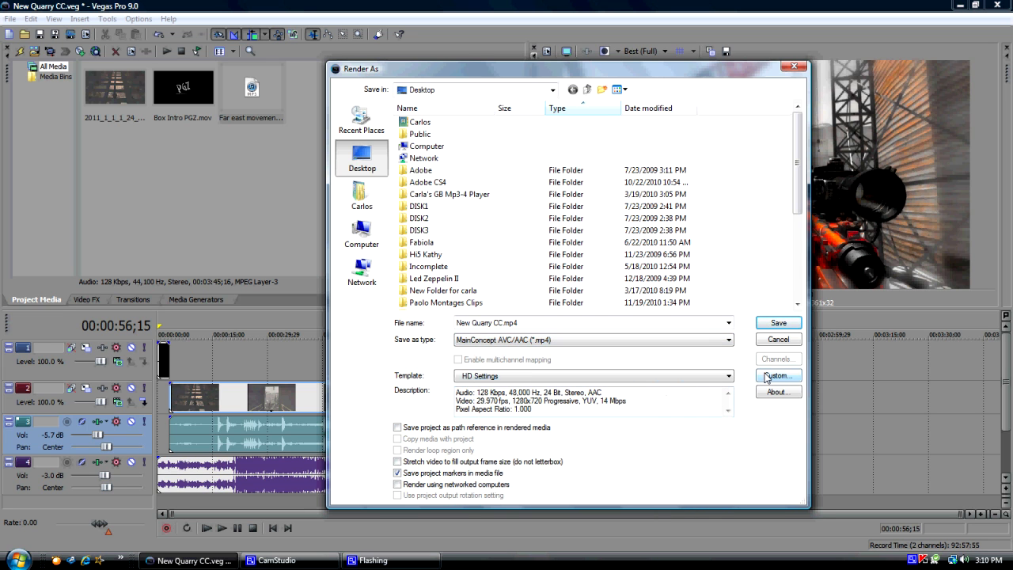
Review the custom Video settings: 1280x720, 59.94 fps, 14,000,000 bps variable bit rate.
left_click(779, 375)
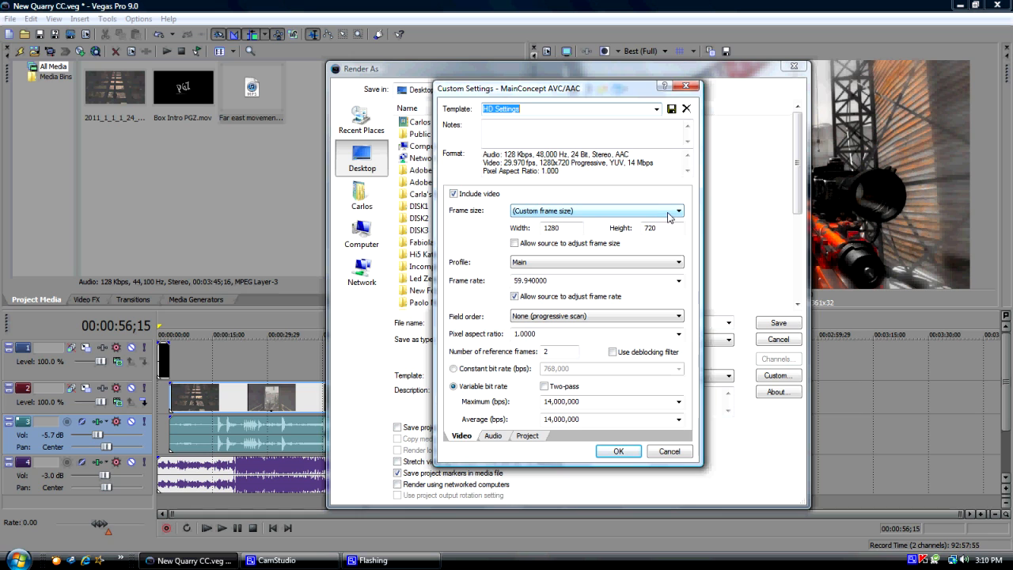
left_click(554, 228)
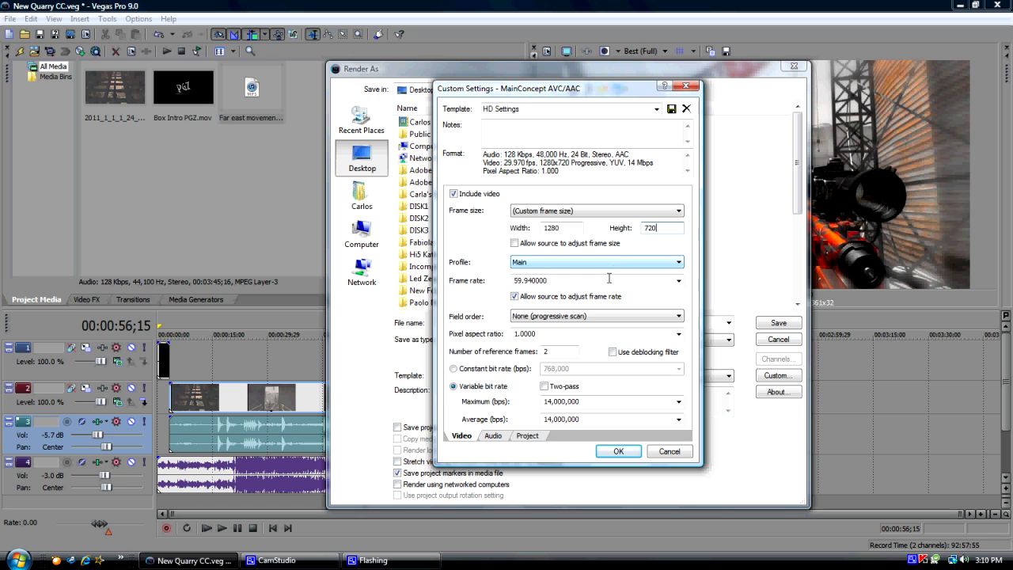
left_click(678, 280)
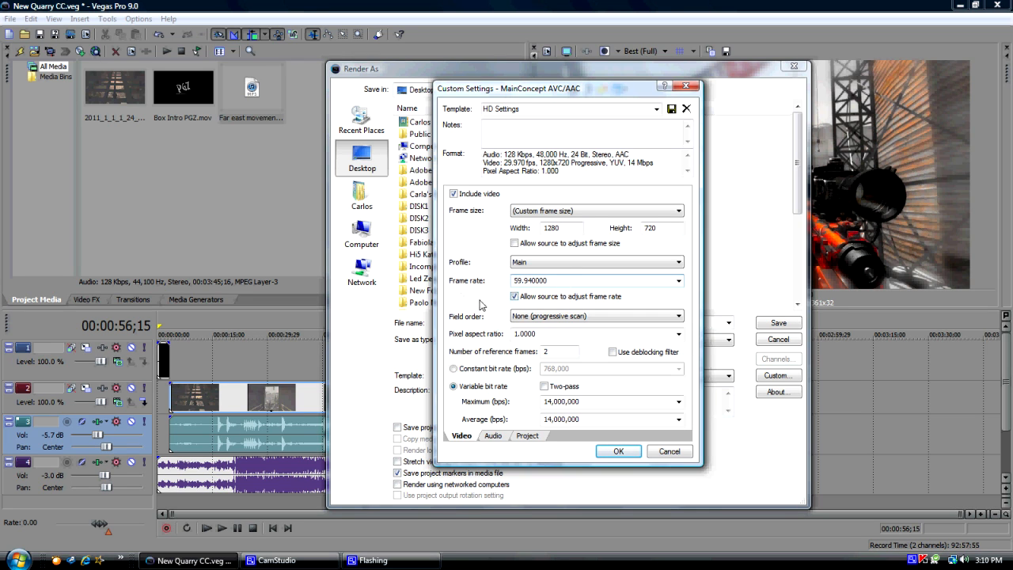
left_click(678, 316)
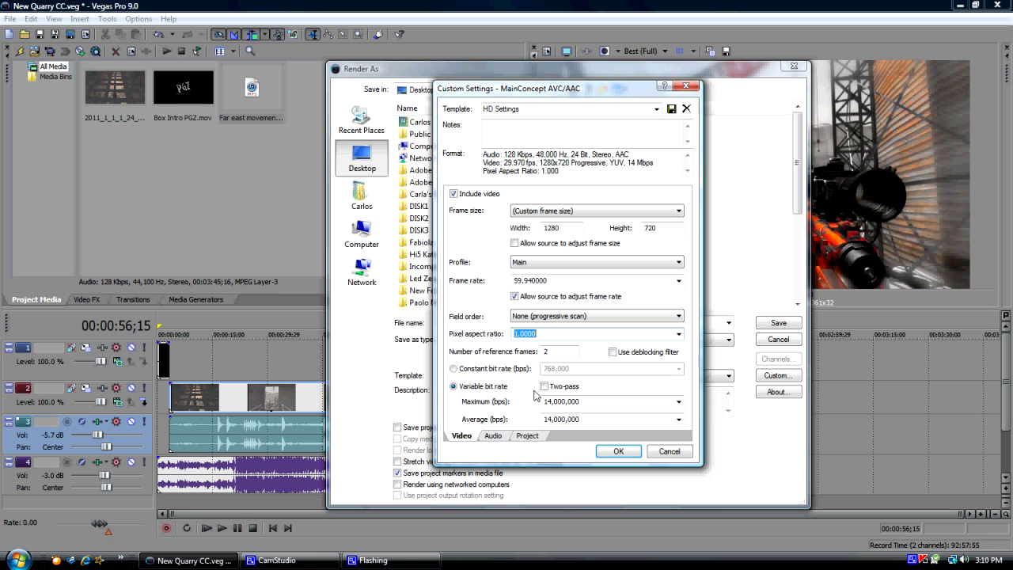
mouse_move(576, 445)
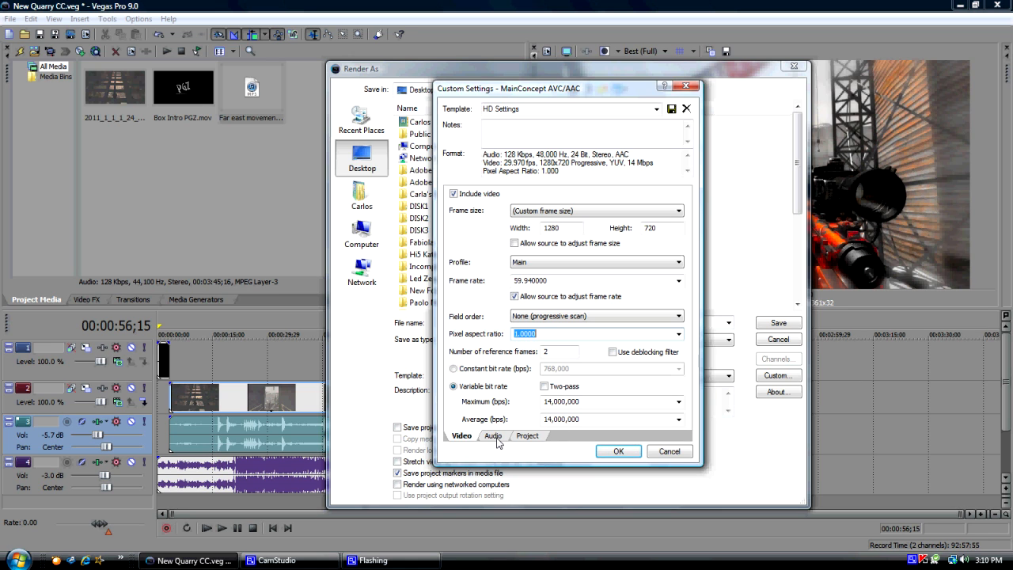
Keep 48 kHz/128 kbps audio, set video rendering quality to Best, and close the custom settings.
left_click(494, 435)
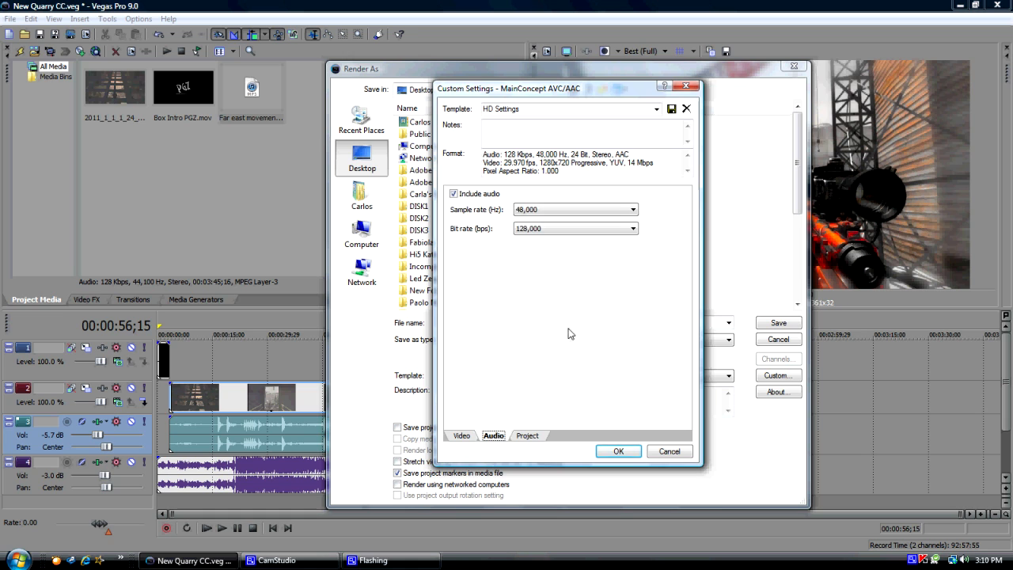
left_click(633, 209)
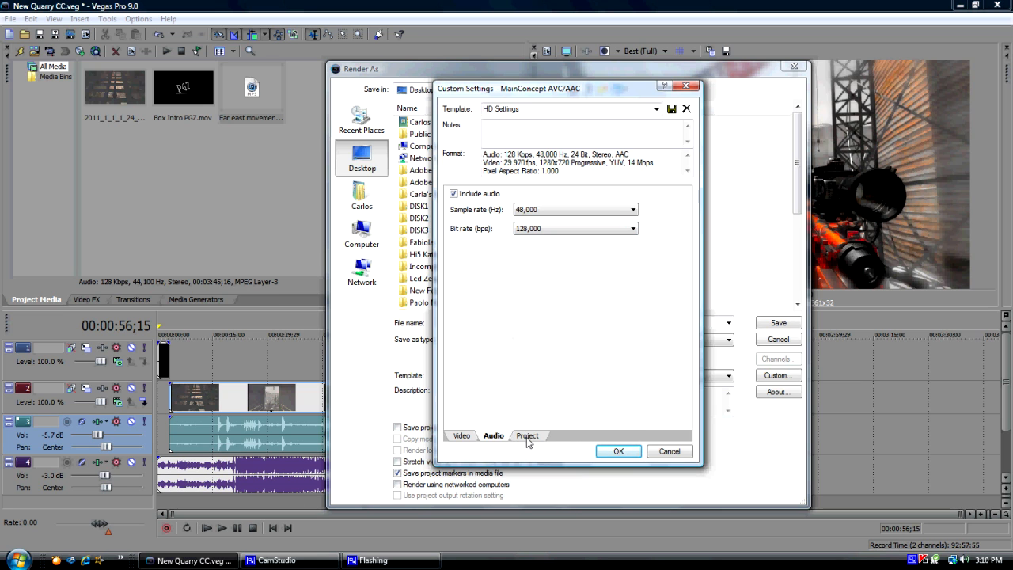
left_click(525, 435)
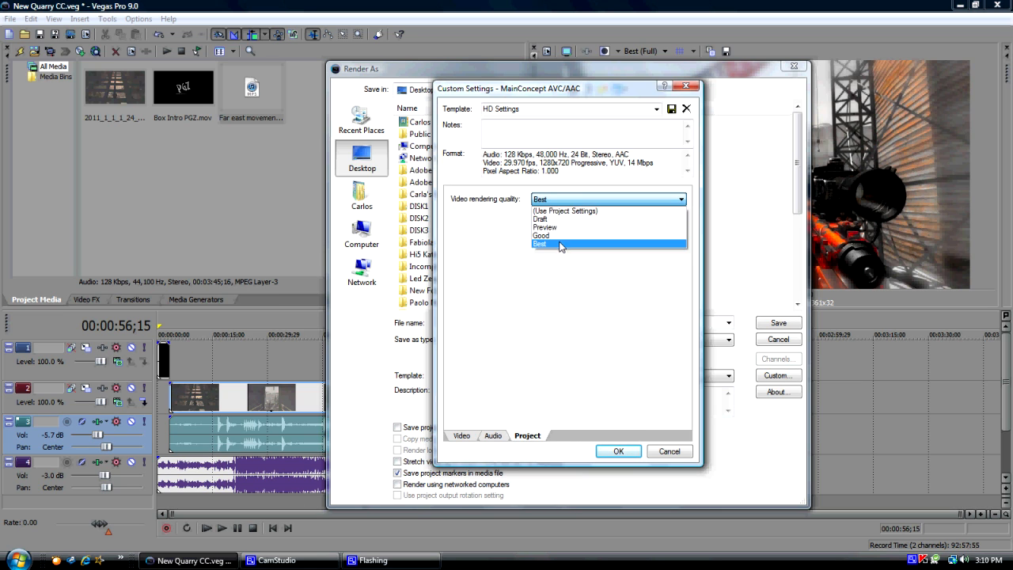
left_click(541, 244)
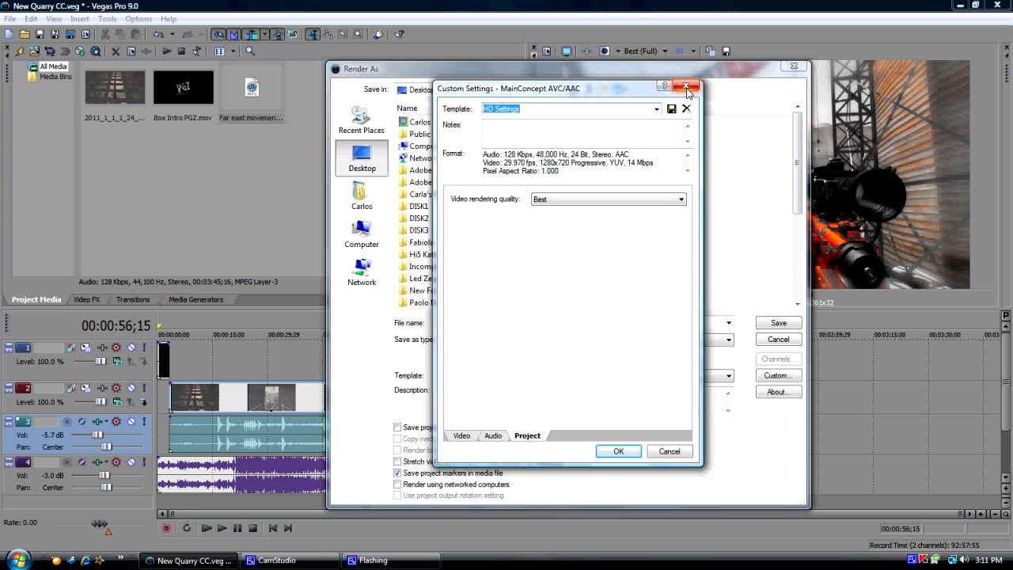
left_click(685, 87)
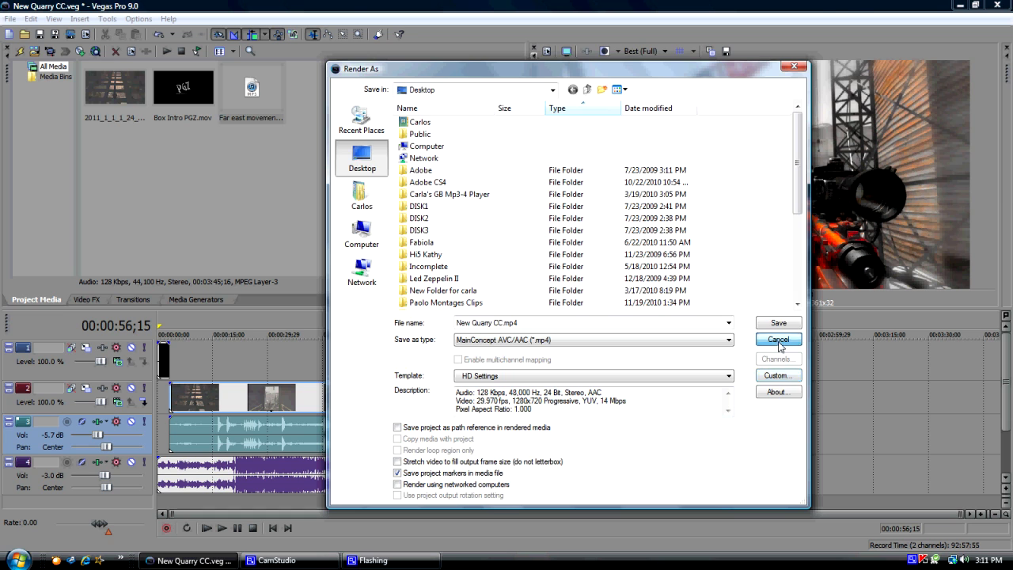
Cancel the Render As dialog and return to the graded timeline with intro and song.
left_click(779, 339)
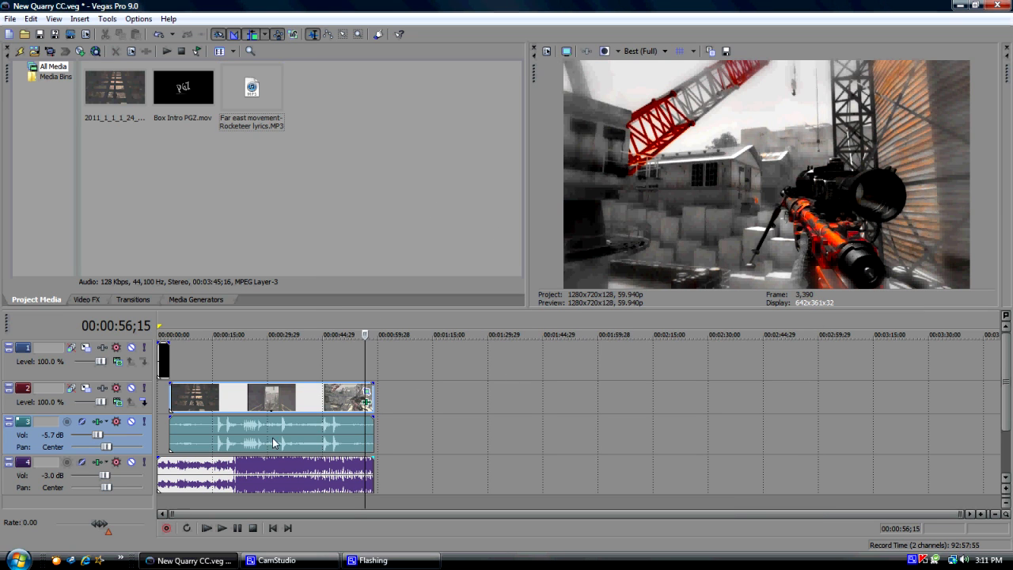
mouse_move(371, 443)
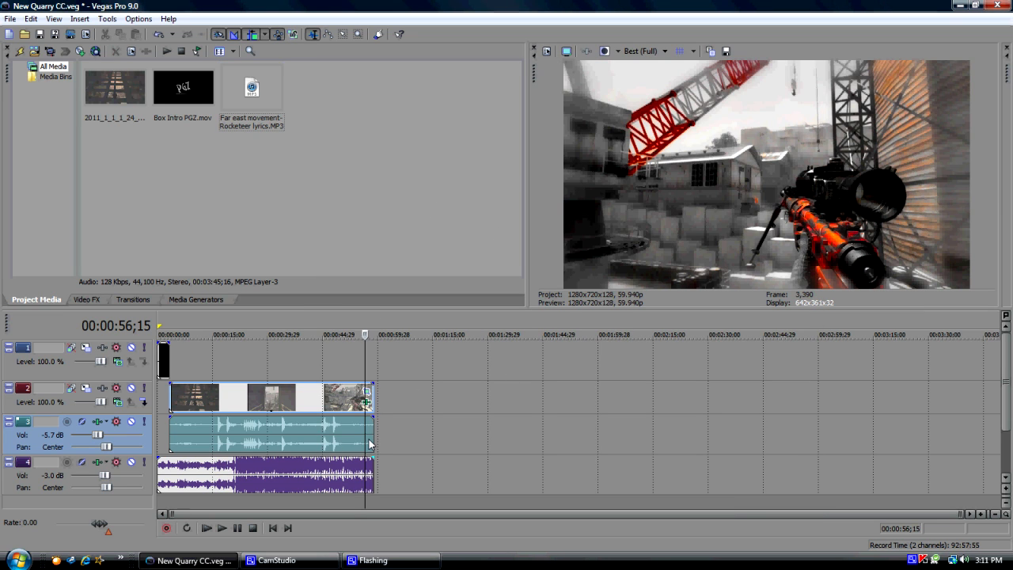
mouse_move(351, 446)
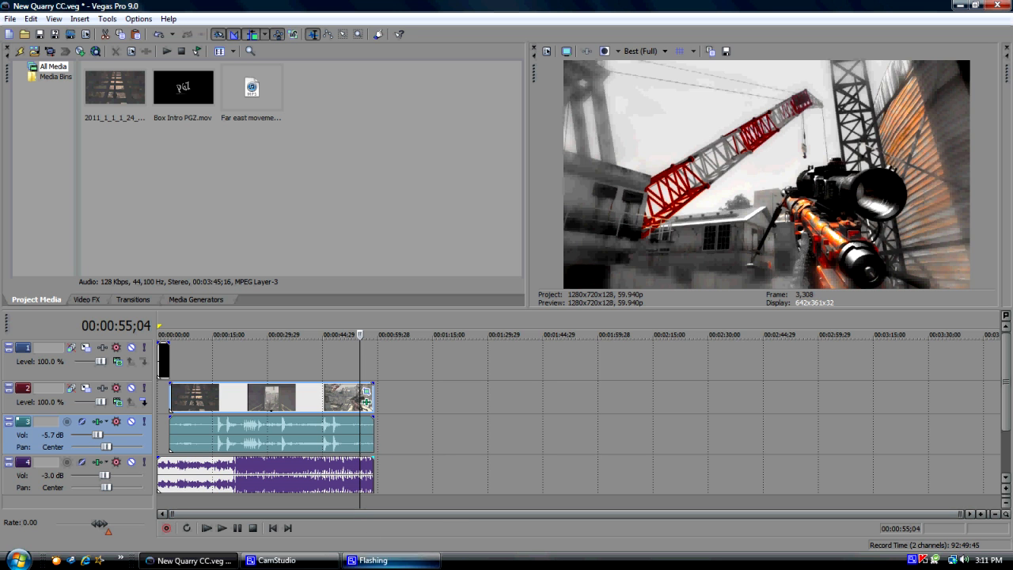
left_click(277, 560)
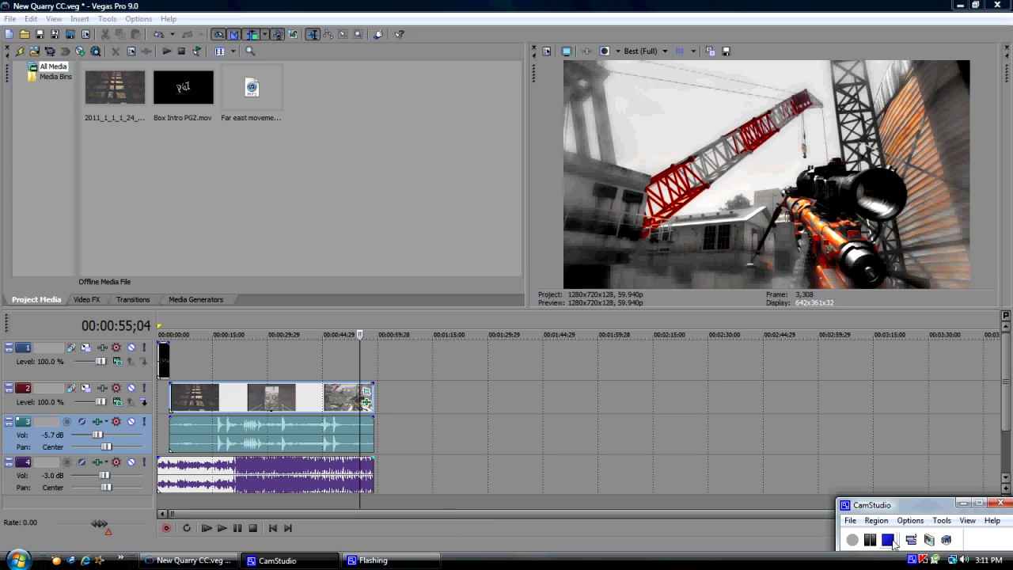